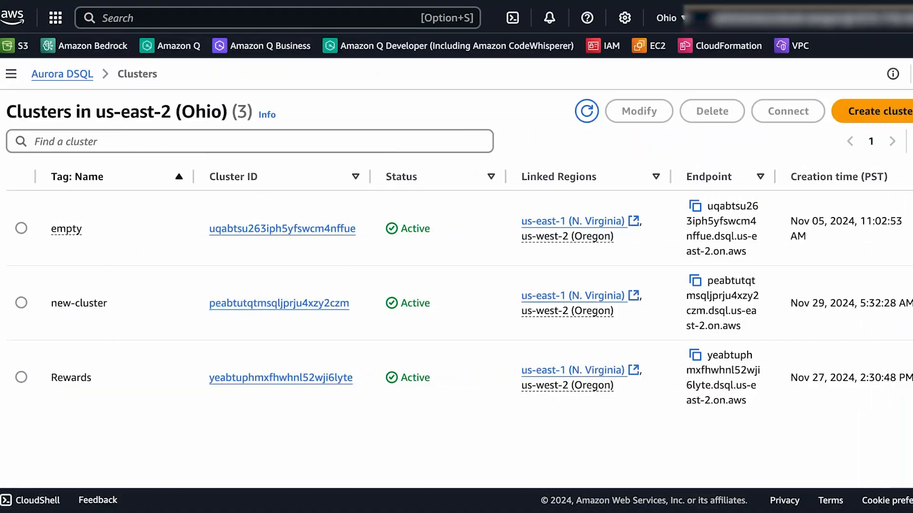
# Submit a new cluster linked to us-east-1, us-west-2 witness, deletion protection on, tagged Demo-Cluster
pyautogui.click(878, 112)
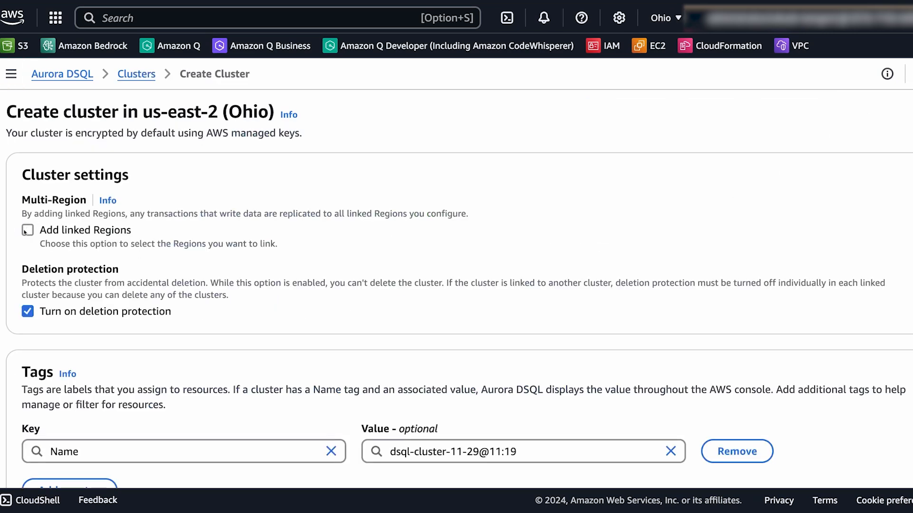
pyautogui.click(27, 230)
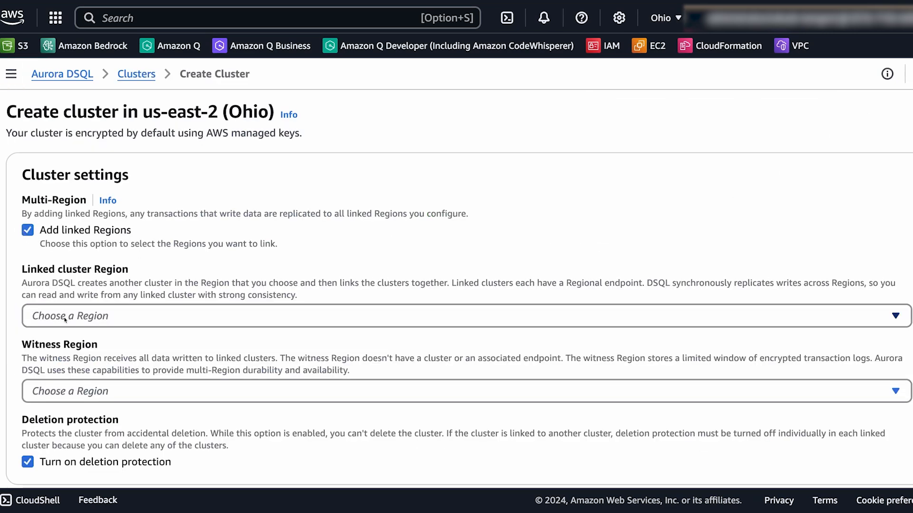
pyautogui.click(460, 316)
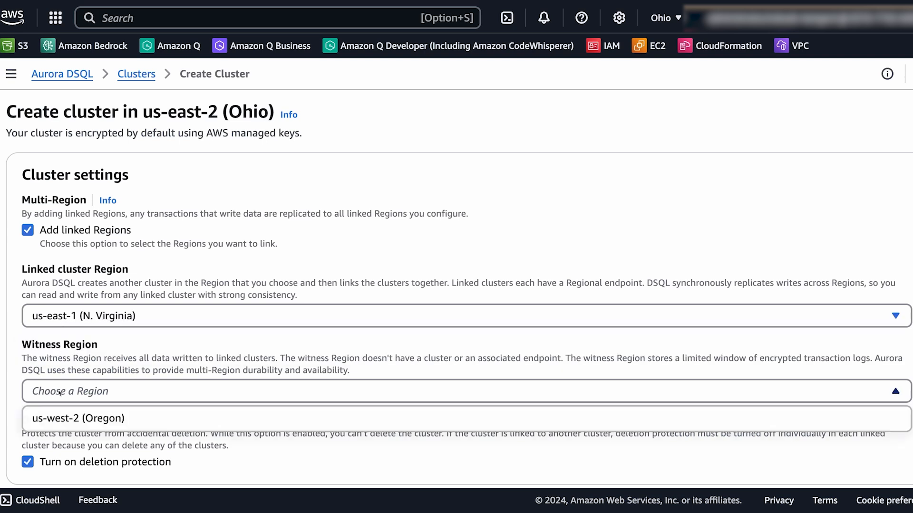
pyautogui.click(77, 418)
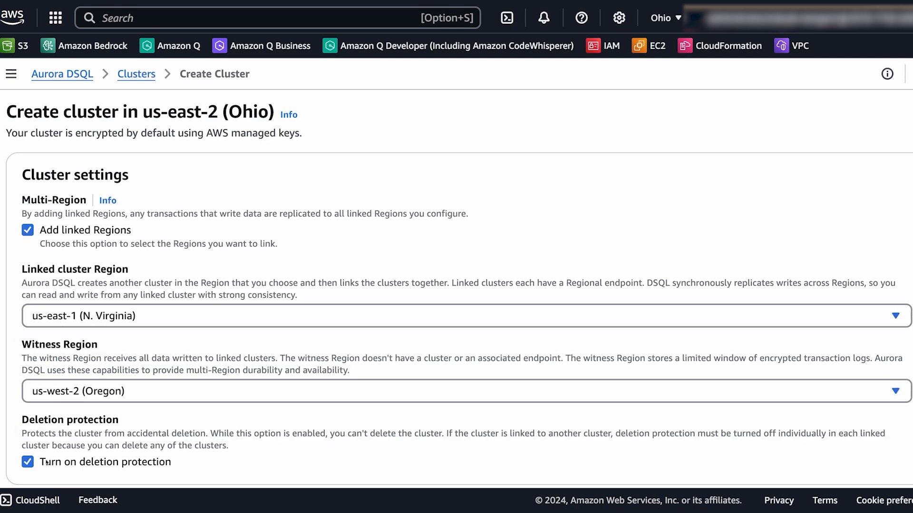
pyautogui.click(26, 462)
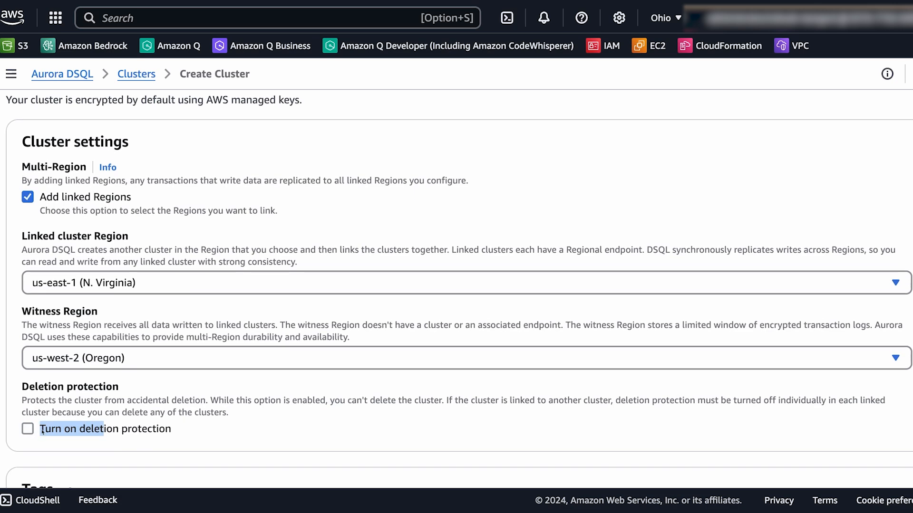
pyautogui.click(28, 429)
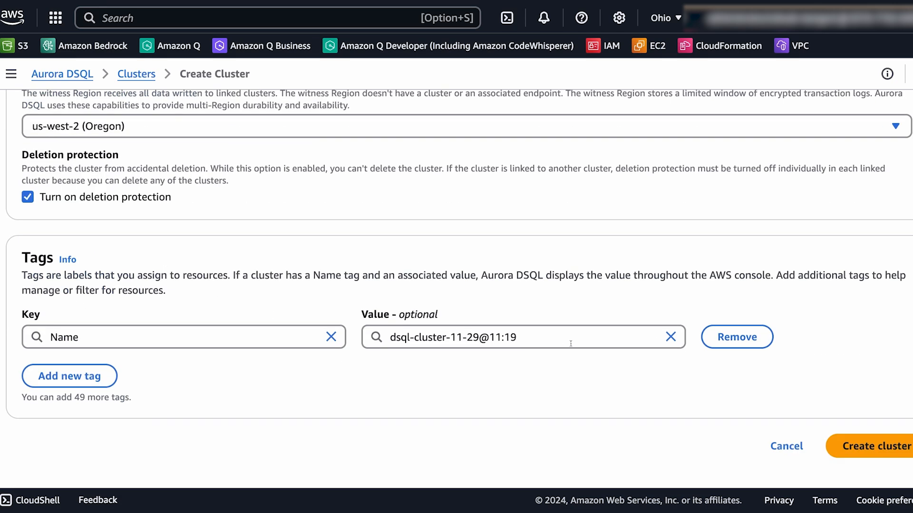
pyautogui.click(522, 337)
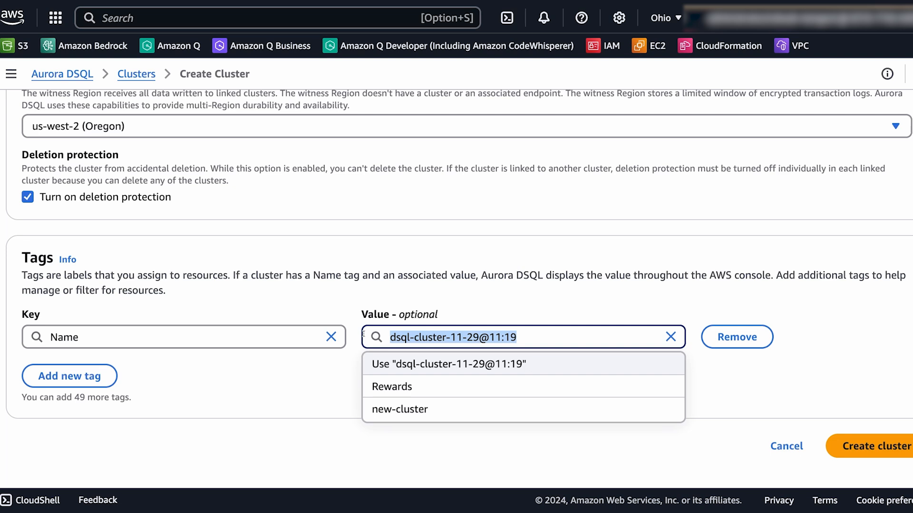
pyautogui.write('Demo-Cluster')
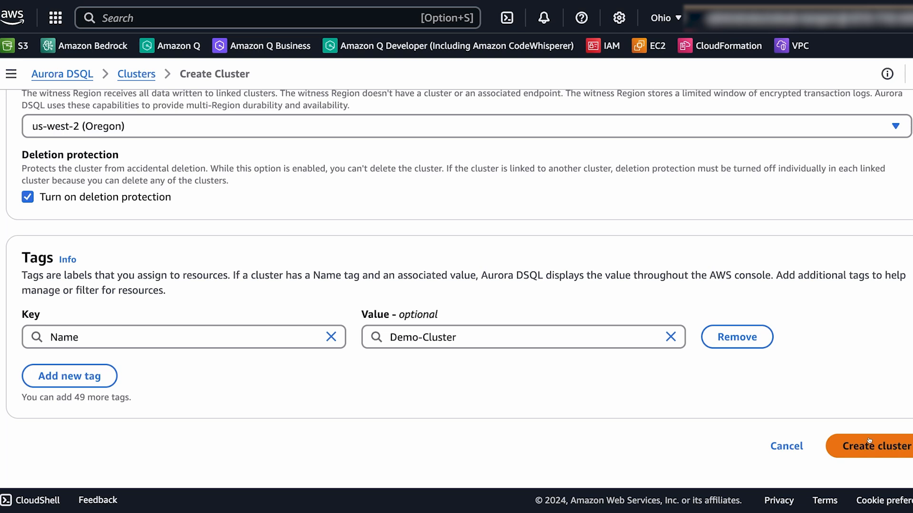
pyautogui.click(871, 445)
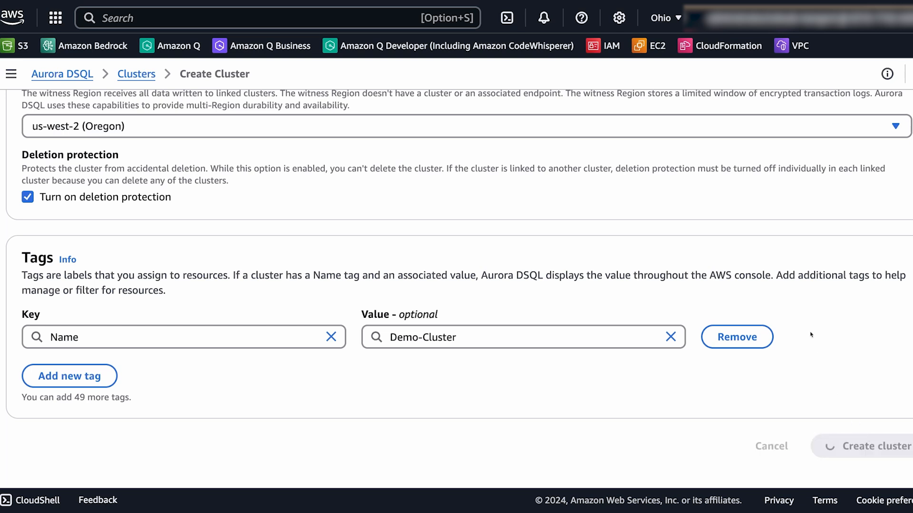
# Wait for Demo-Cluster creation to finish until it shows Active in the Ohio clusters list
pyautogui.click(868, 446)
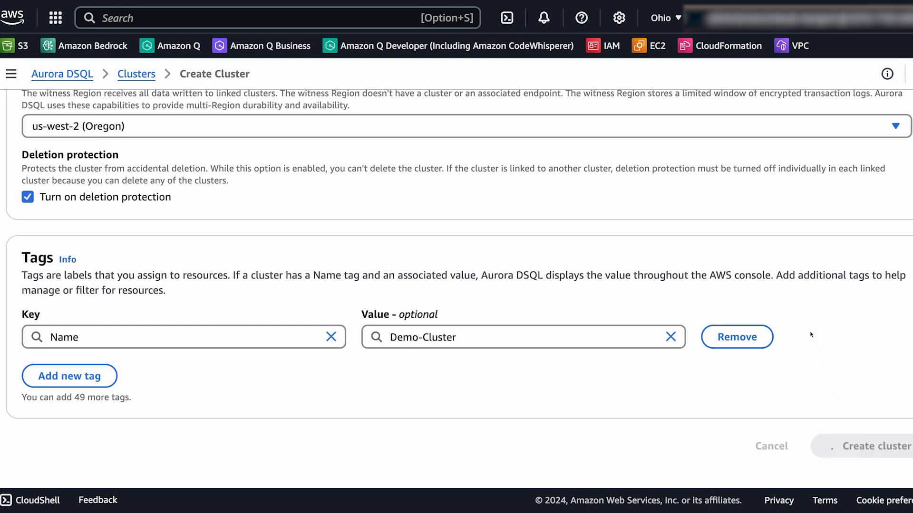
pyautogui.click(872, 446)
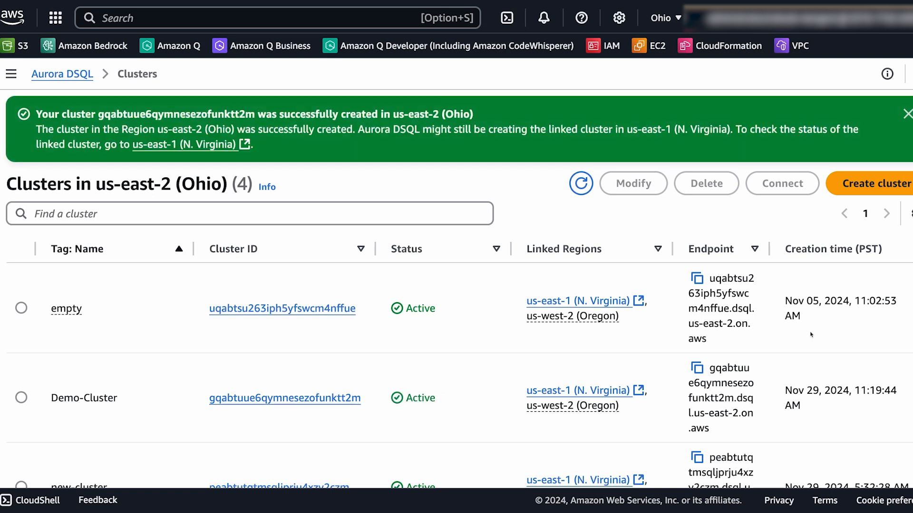
pyautogui.moveTo(426, 343)
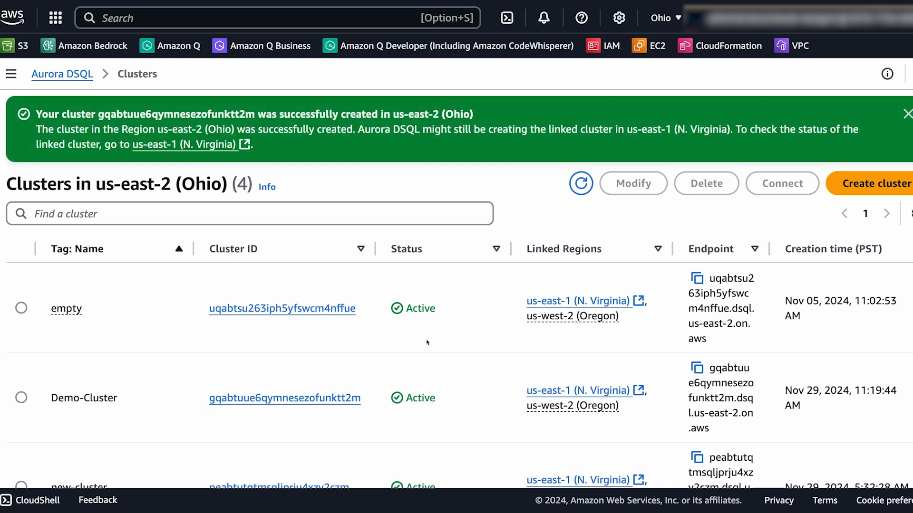
# Review Demo-Cluster's linked regions, then copy its us-east-2 endpoint from Cluster settings
pyautogui.click(285, 398)
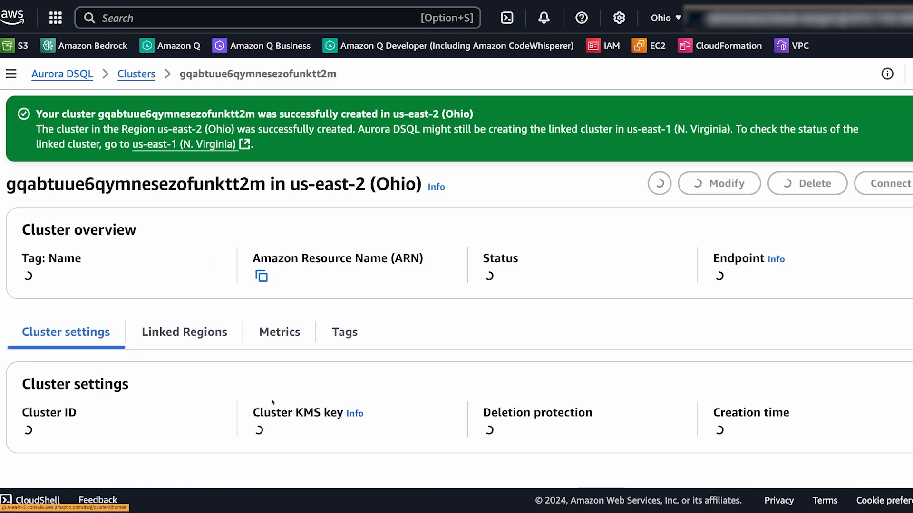
pyautogui.click(184, 331)
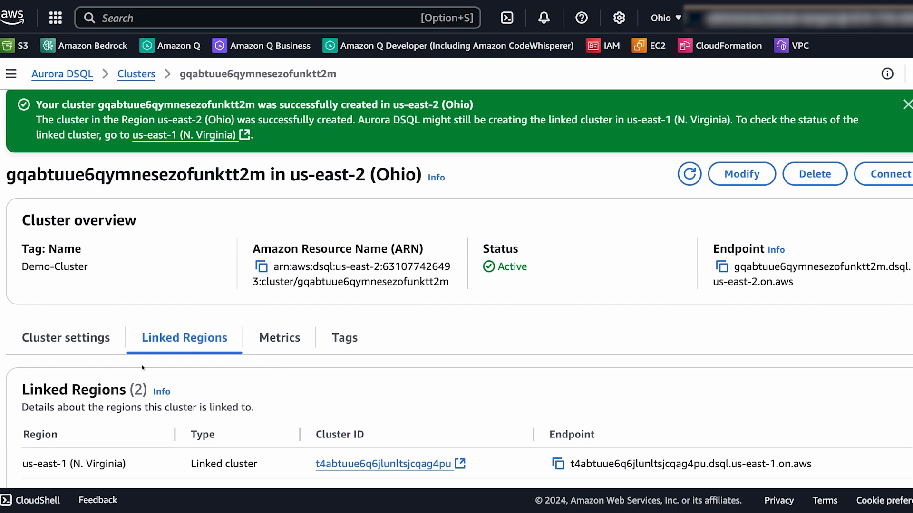
pyautogui.click(66, 338)
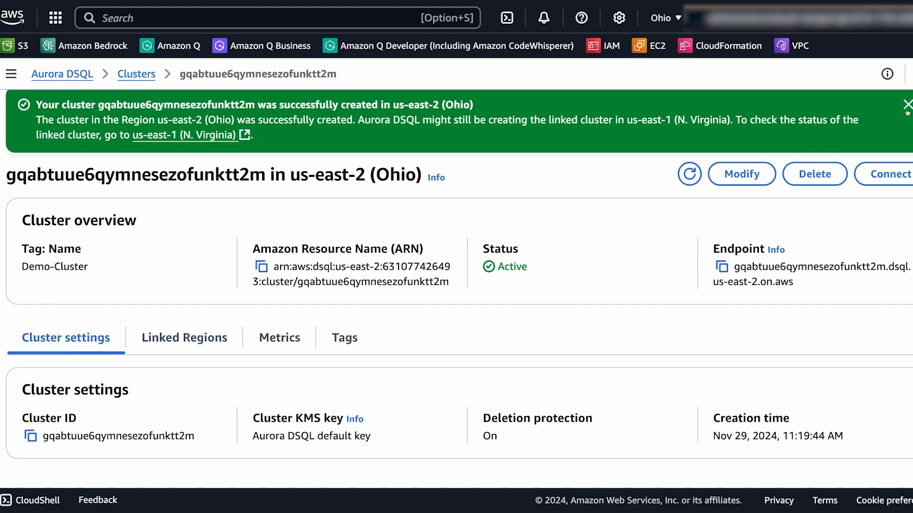
pyautogui.click(904, 103)
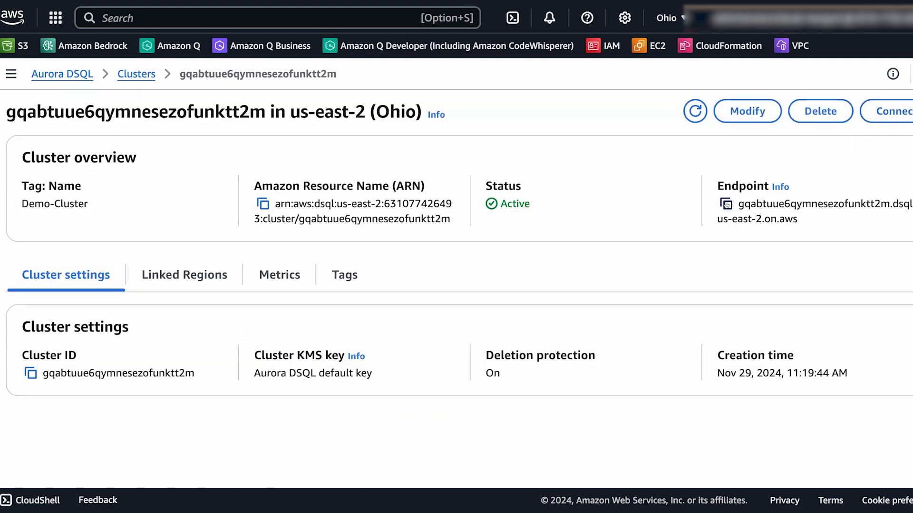
pyautogui.click(726, 203)
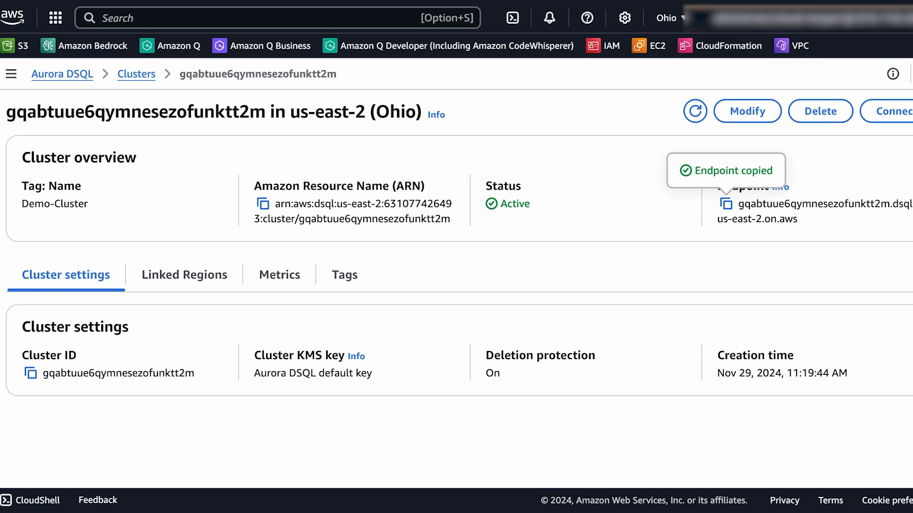
pyautogui.moveTo(617, 176)
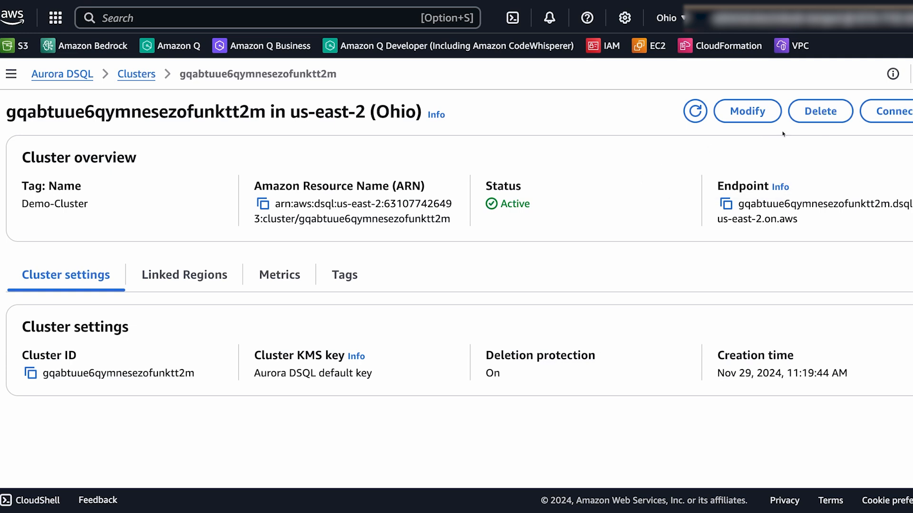
pyautogui.moveTo(663, 118)
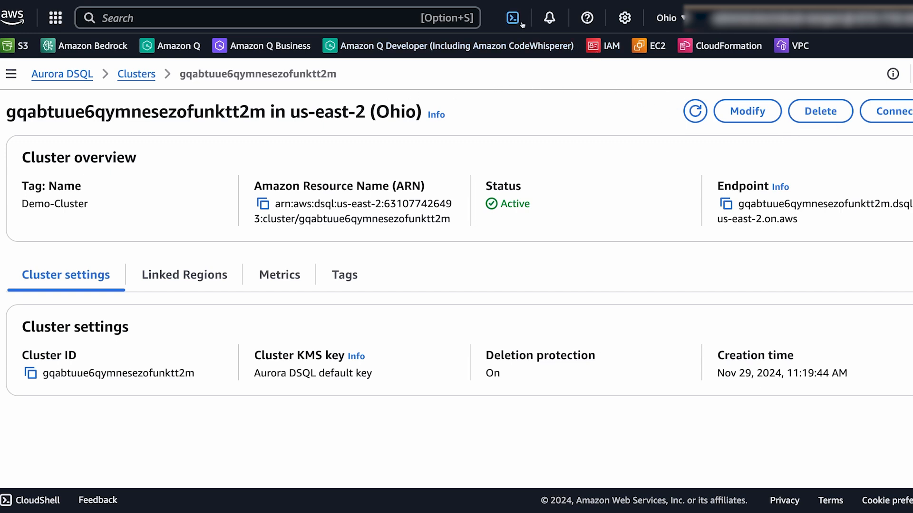
# In CloudShell, export CLUSTER_ENDPOINT, DBNAME and USER, and copy the admin auth token
pyautogui.click(513, 17)
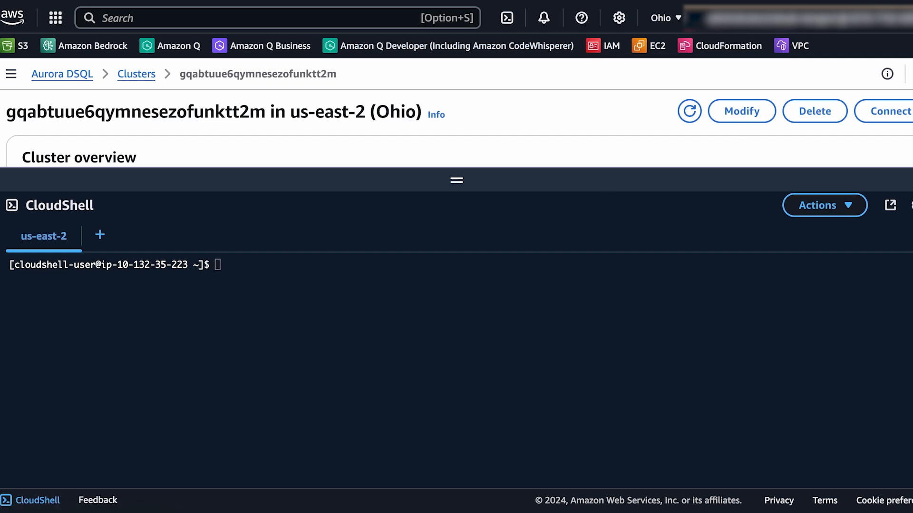
pyautogui.moveTo(722, 309)
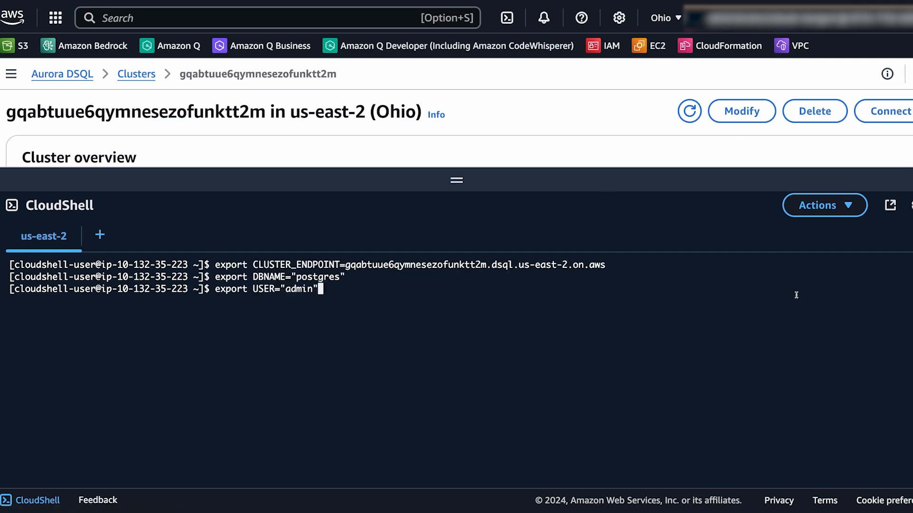
pyautogui.press('Enter')
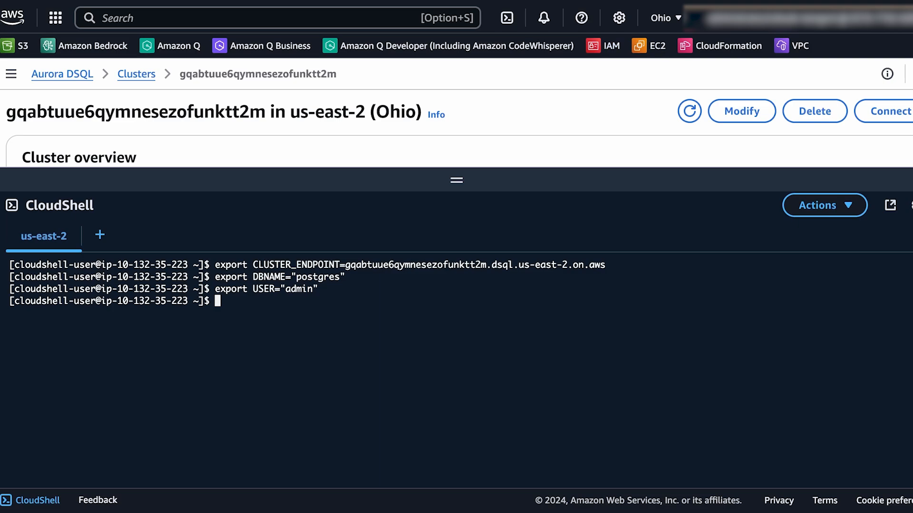
pyautogui.click(889, 110)
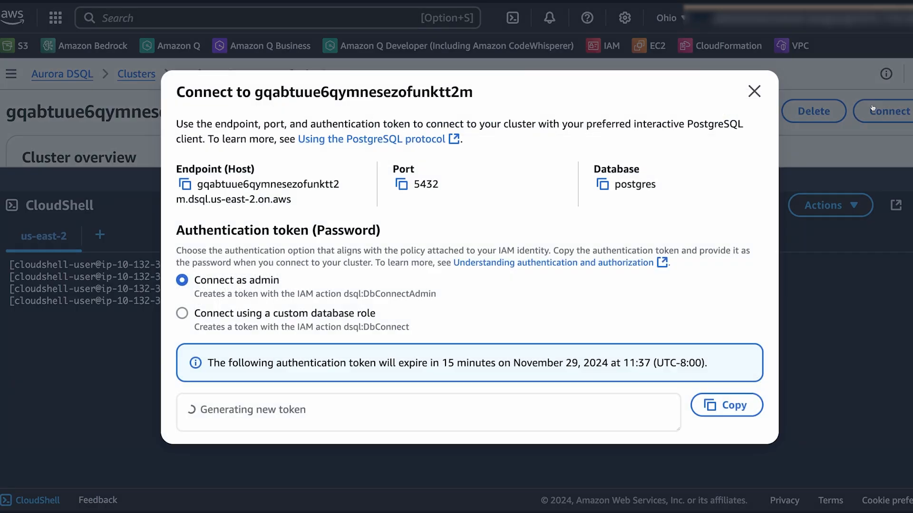
pyautogui.click(726, 405)
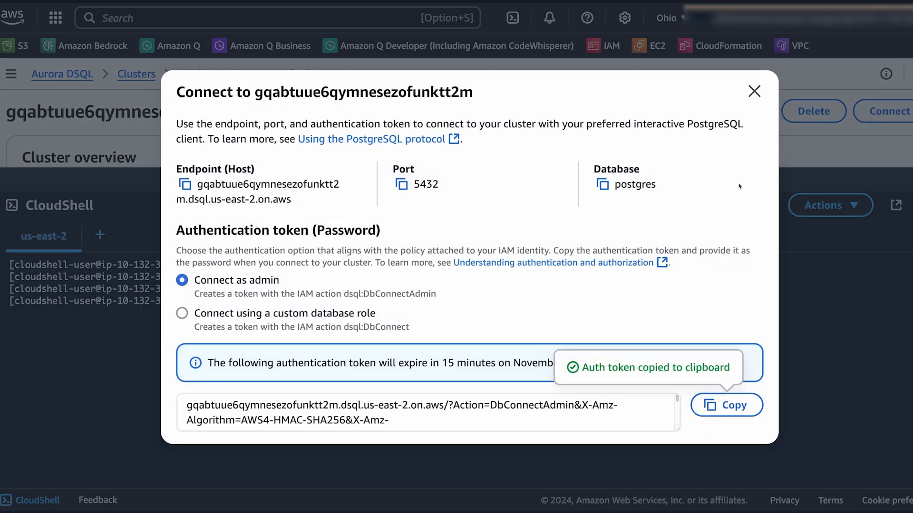
pyautogui.click(754, 91)
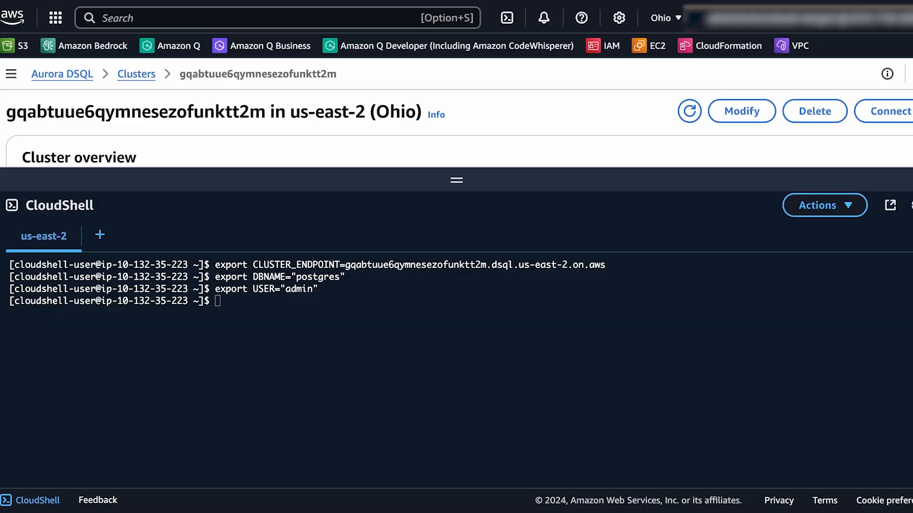
pyautogui.moveTo(605, 364)
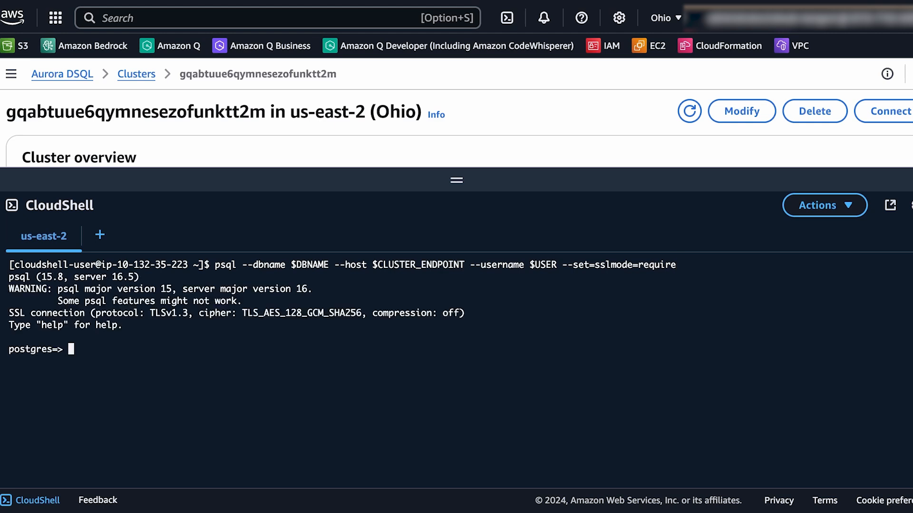
# Export PGPASSWORD from a generated admin auth token and reconnect psql with sslmode=require
pyautogui.write('\\d')
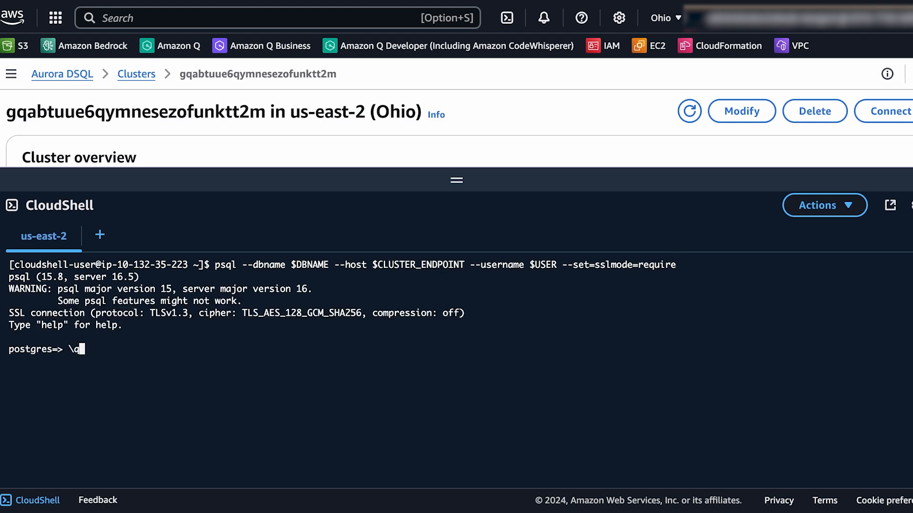
pyautogui.press('Enter')
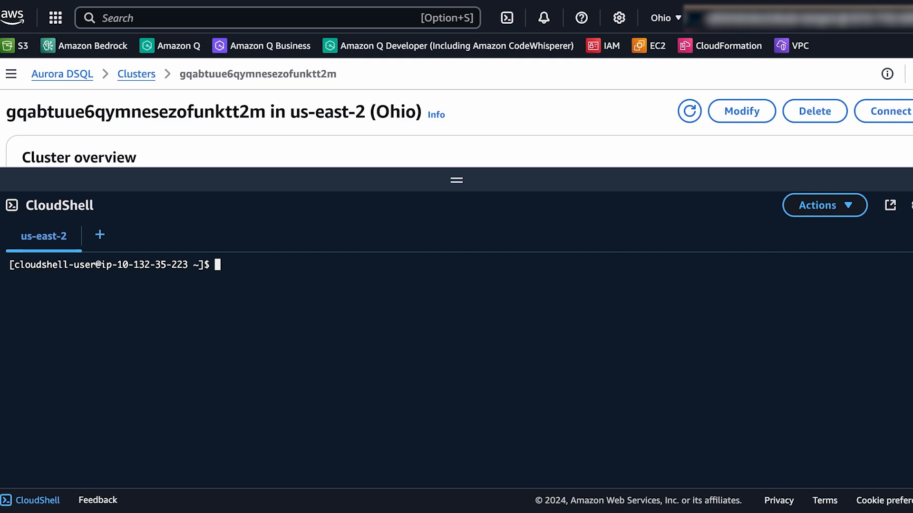
pyautogui.write('export PGPASSWORD=$(aws dsql generate-db-connect-admin-auth-token --hostname $CLUSTER_ENDPOINT --expires_in 14400)')
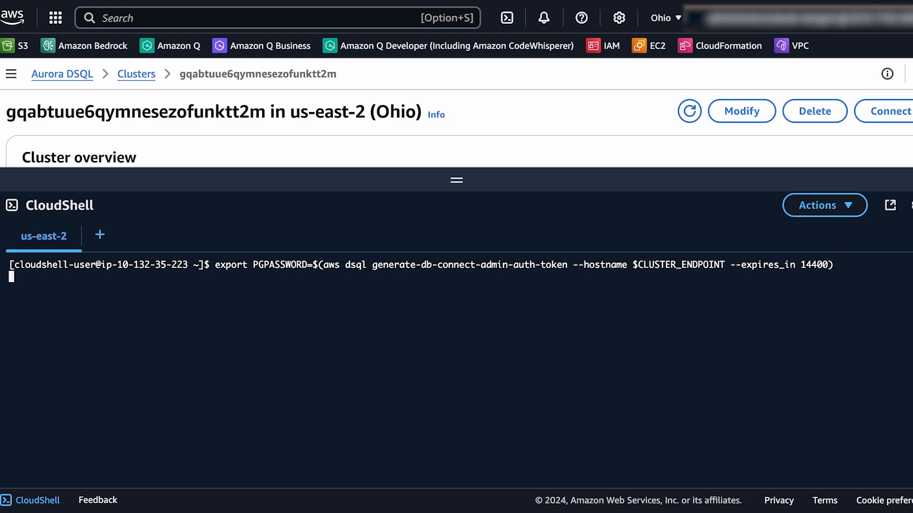
pyautogui.press('Enter')
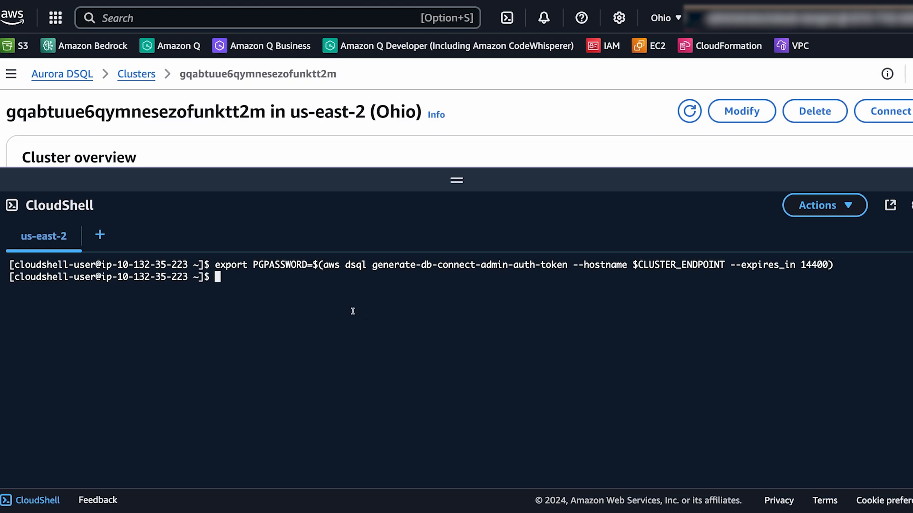
pyautogui.moveTo(319, 328)
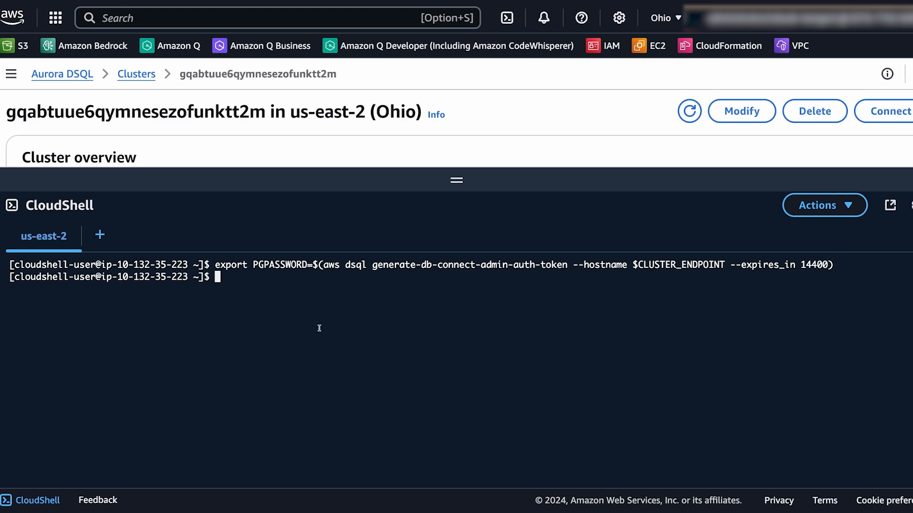
pyautogui.moveTo(353, 311)
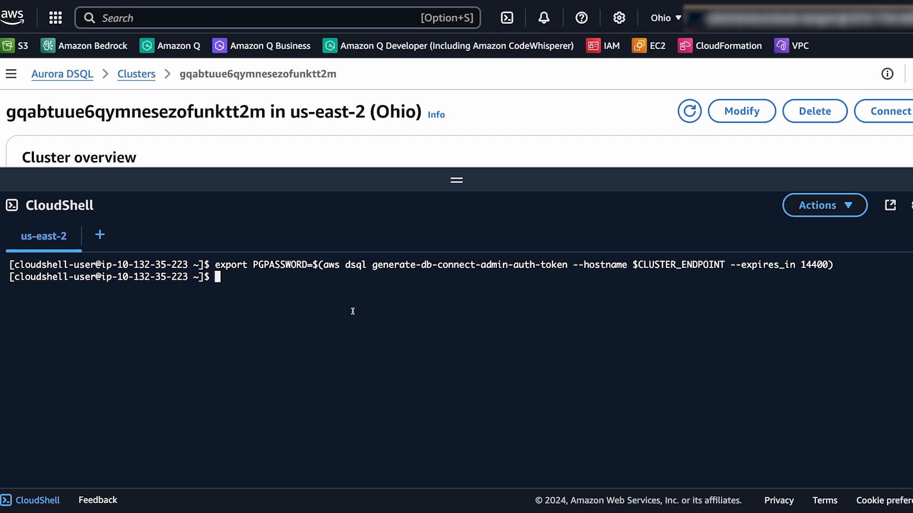
pyautogui.write('psql --dbname $DBNAME --host $CLUSTER_ENDPOINT --username $USER --set=sslmode=require')
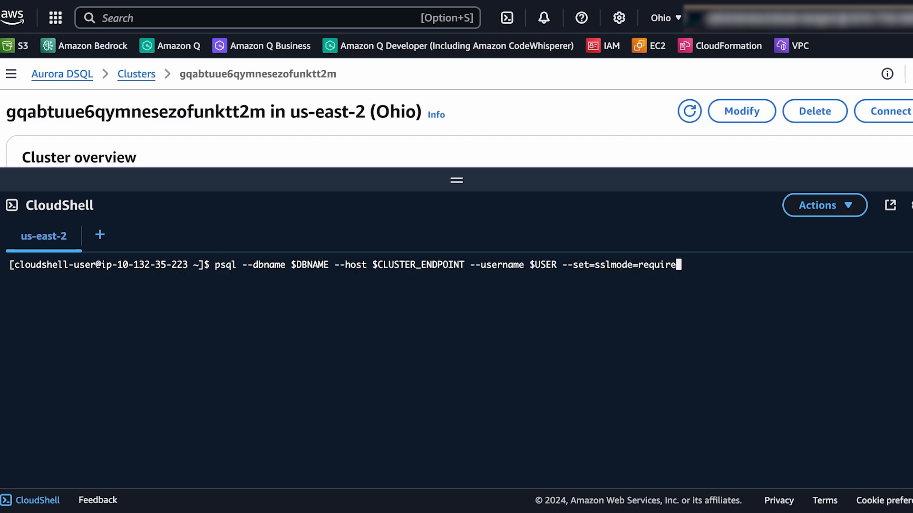
pyautogui.press('Enter')
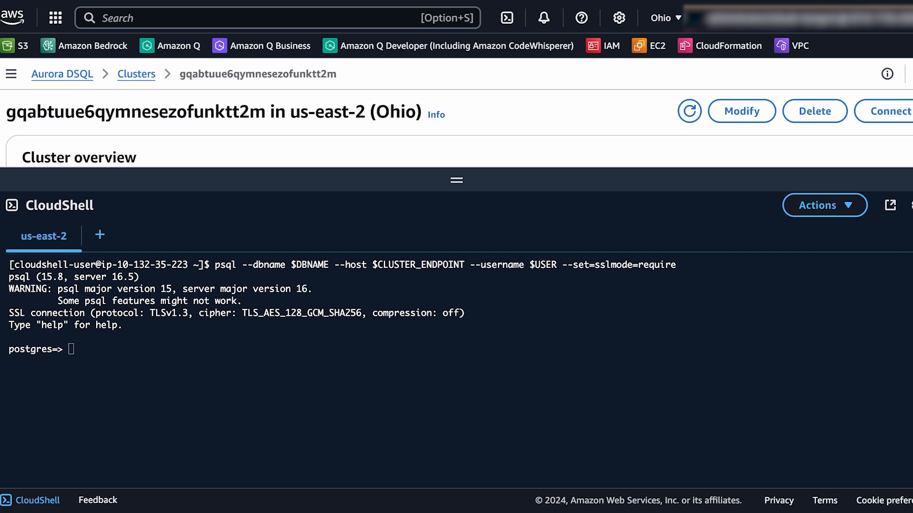
# Run the rewards-backend ddl.sql script, listing xpoints.* tables before and after
pyautogui.write('\\dt xpoints.*')
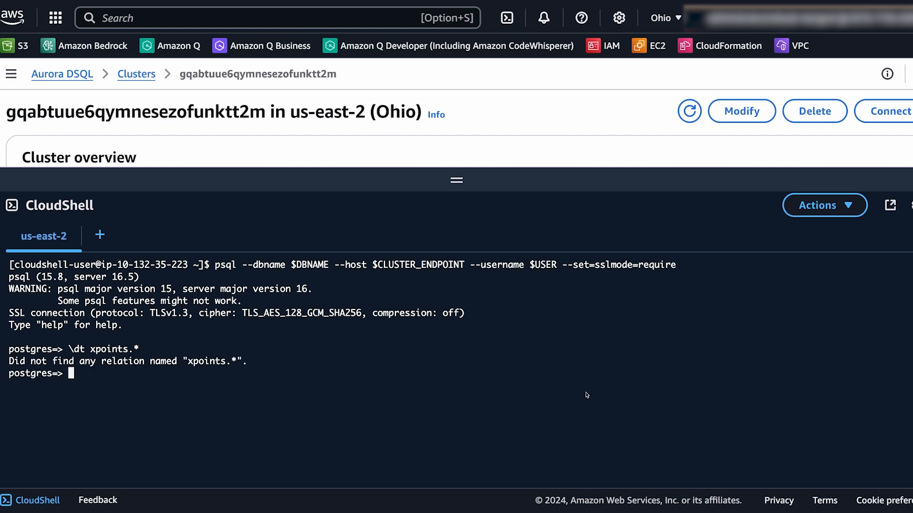
pyautogui.write('\\include ~/rewards-backend/src/main/sql/ddl.sql')
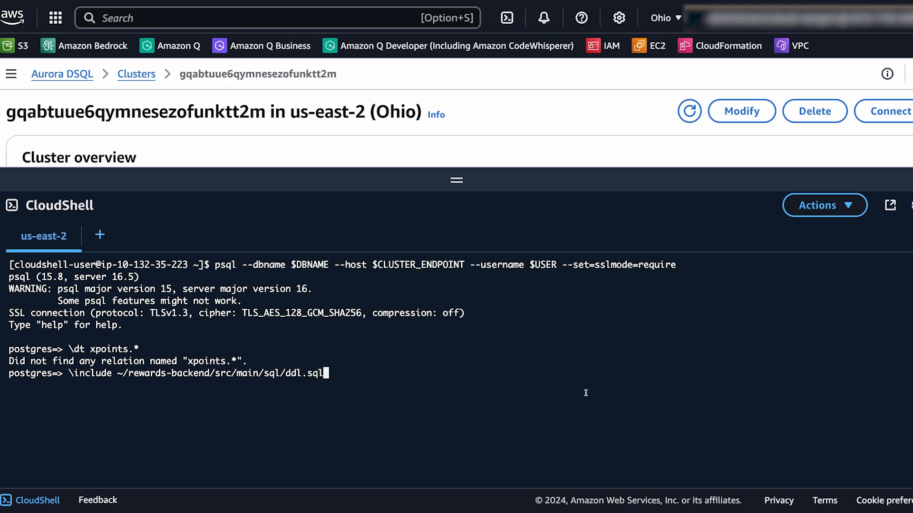
pyautogui.press('Enter')
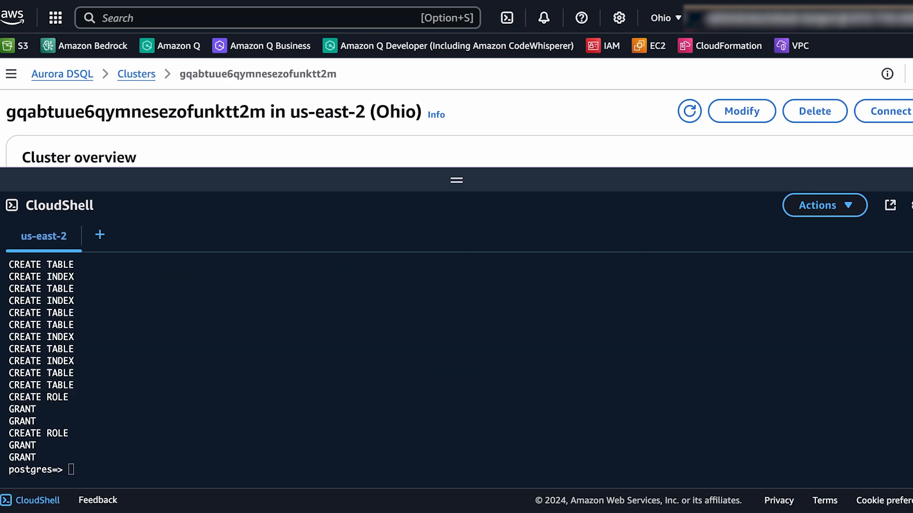
pyautogui.moveTo(702, 350)
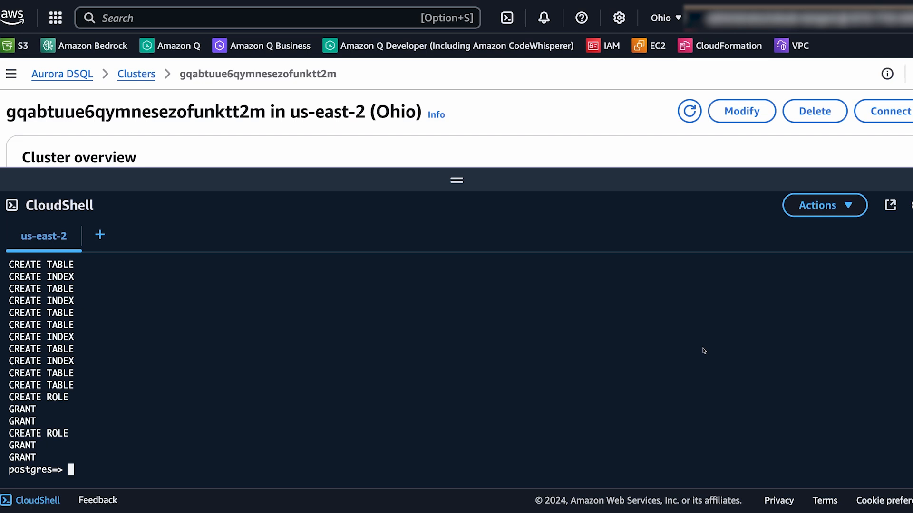
pyautogui.write('\\dt xpoints.*')
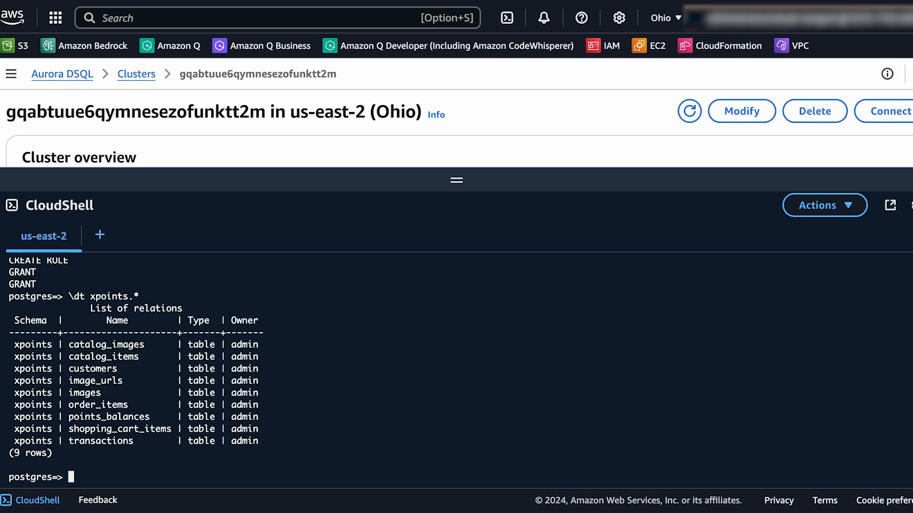
pyautogui.moveTo(714, 345)
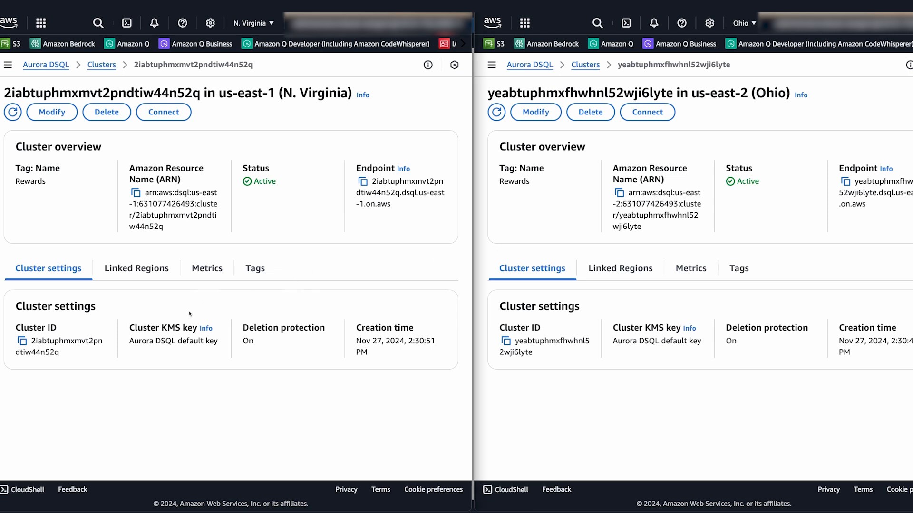
# Compare the Linked Regions tabs of the N. Virginia and Ohio clusters and open the region selector
pyautogui.click(137, 268)
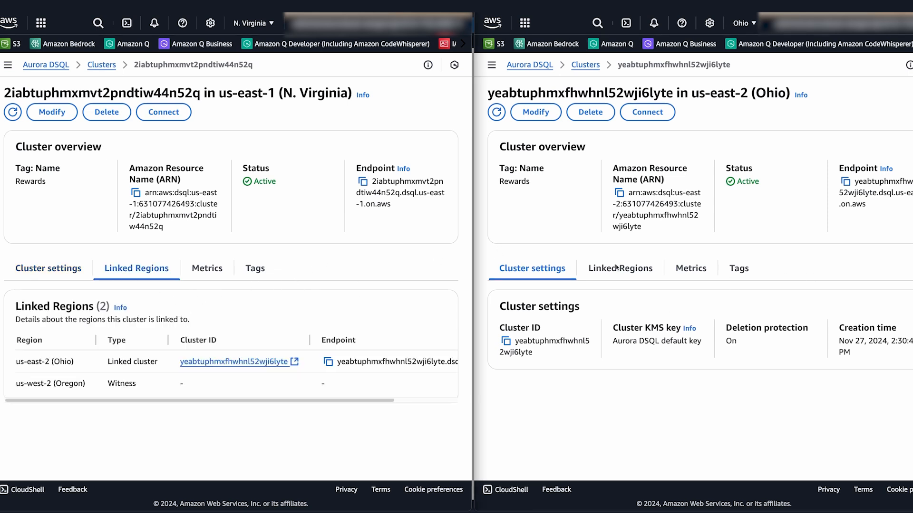
pyautogui.click(620, 268)
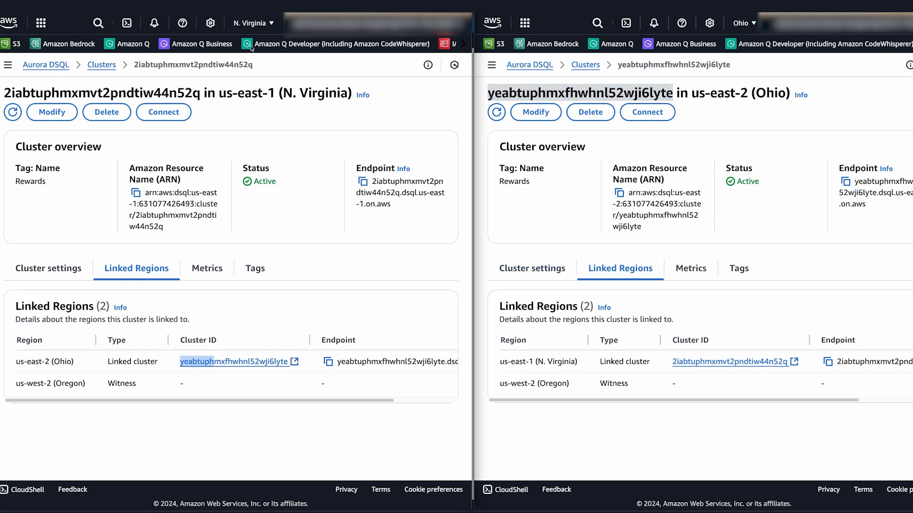
pyautogui.click(252, 22)
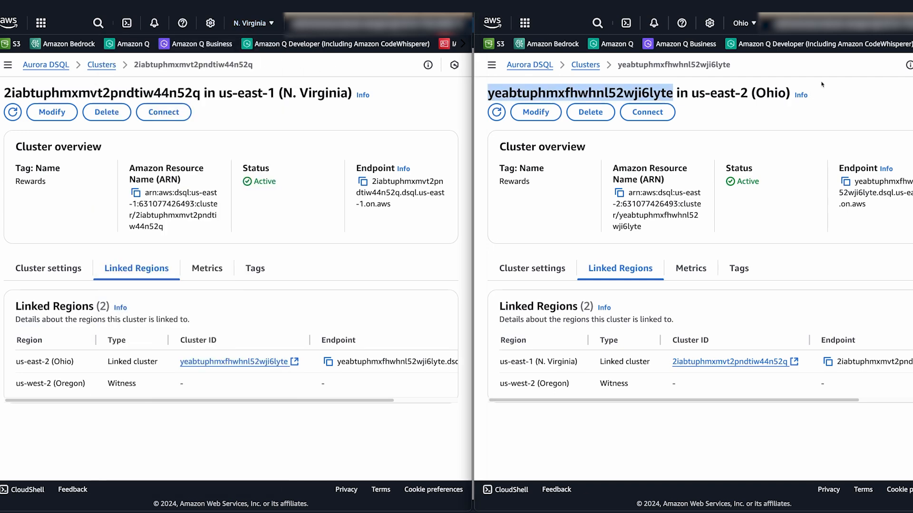
pyautogui.click(741, 23)
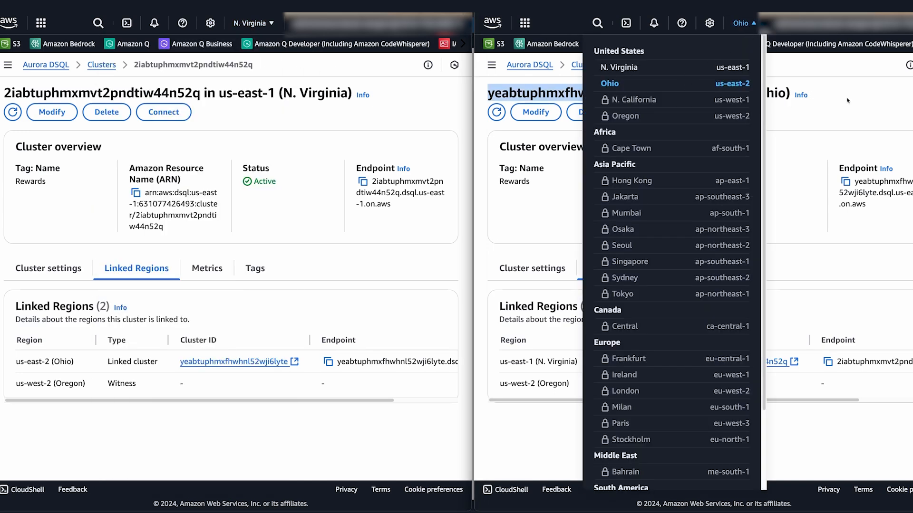
pyautogui.click(609, 83)
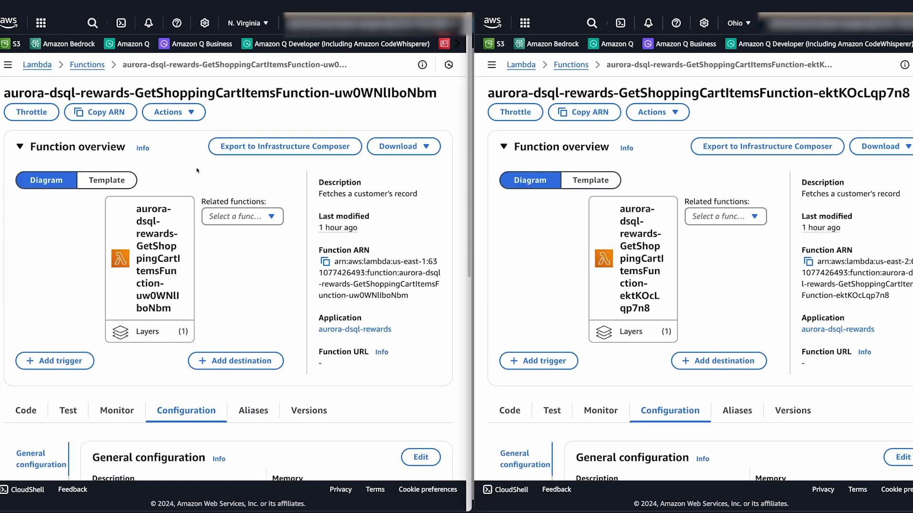
# Scroll to GetShoppingCartItemsFunction's Configuration tab and open its general configuration section
pyautogui.scroll(-3)
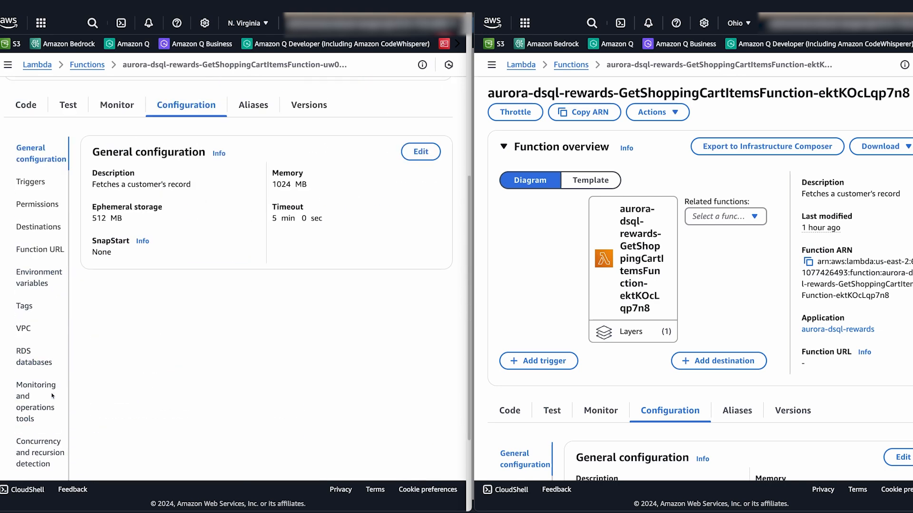
pyautogui.click(39, 278)
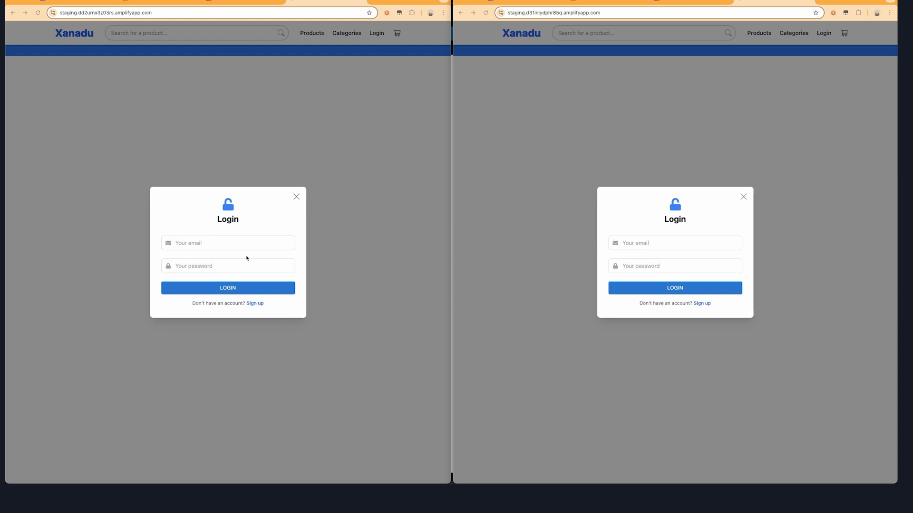
pyautogui.write('jane_doe_29@example.org')
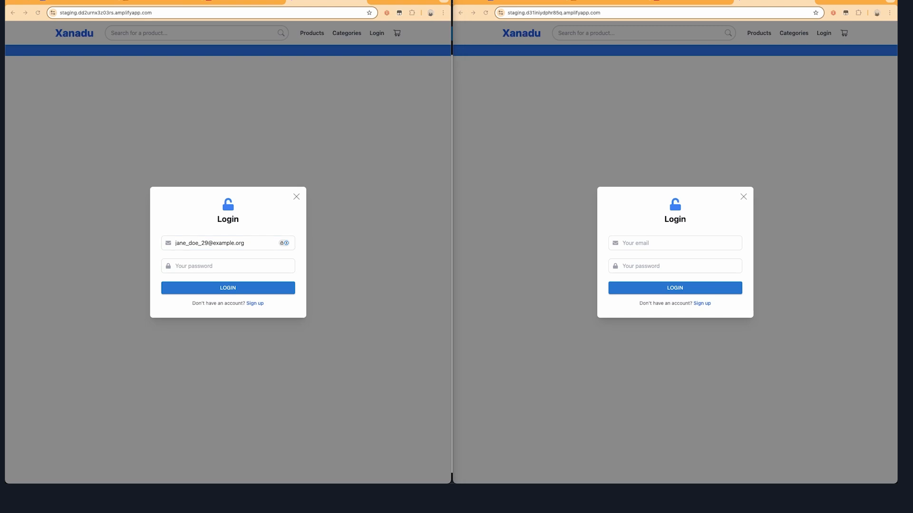
pyautogui.moveTo(527, 237)
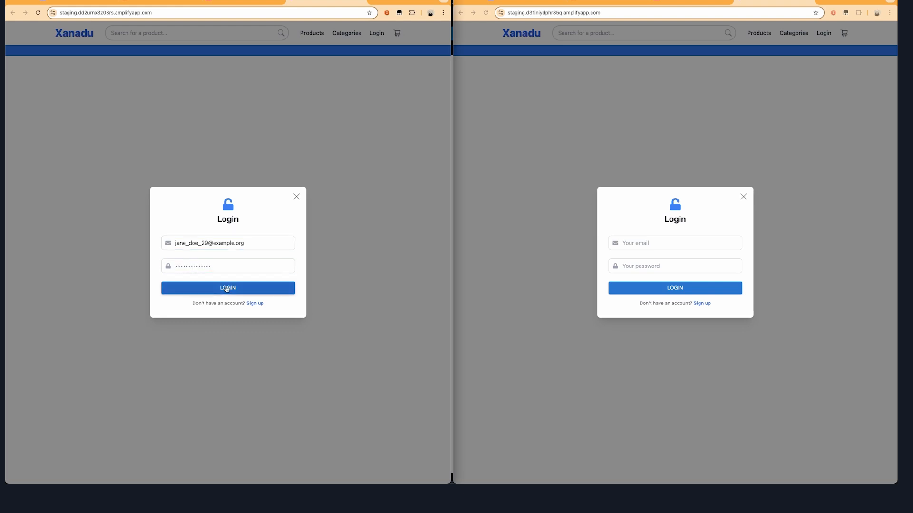
pyautogui.click(227, 288)
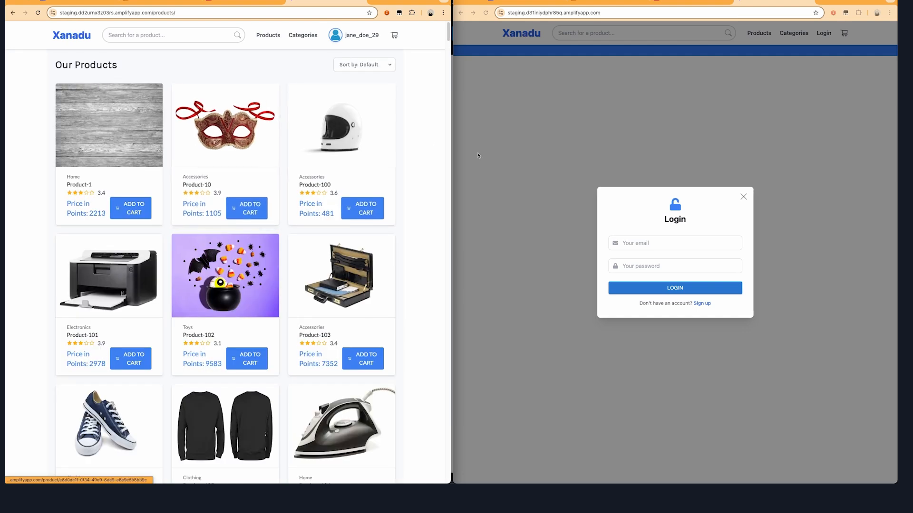
pyautogui.moveTo(535, 156)
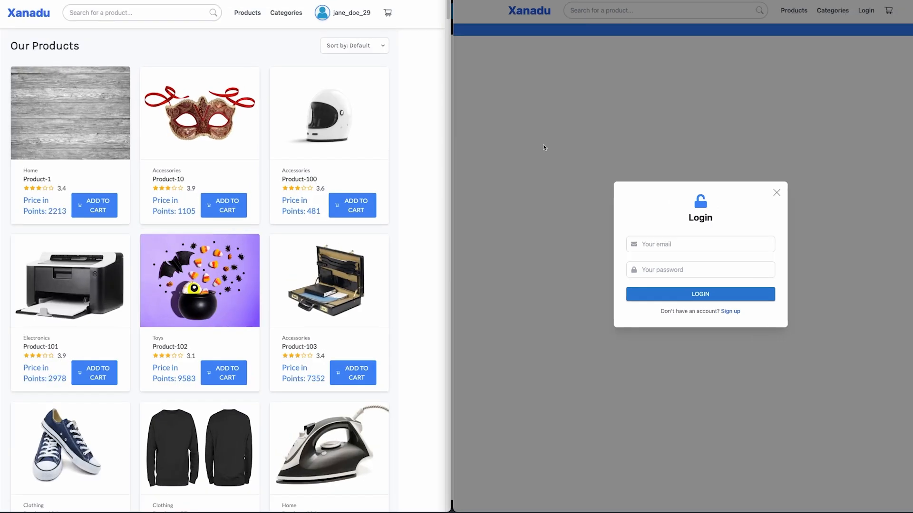
pyautogui.write('jane_doe_29@example.org')
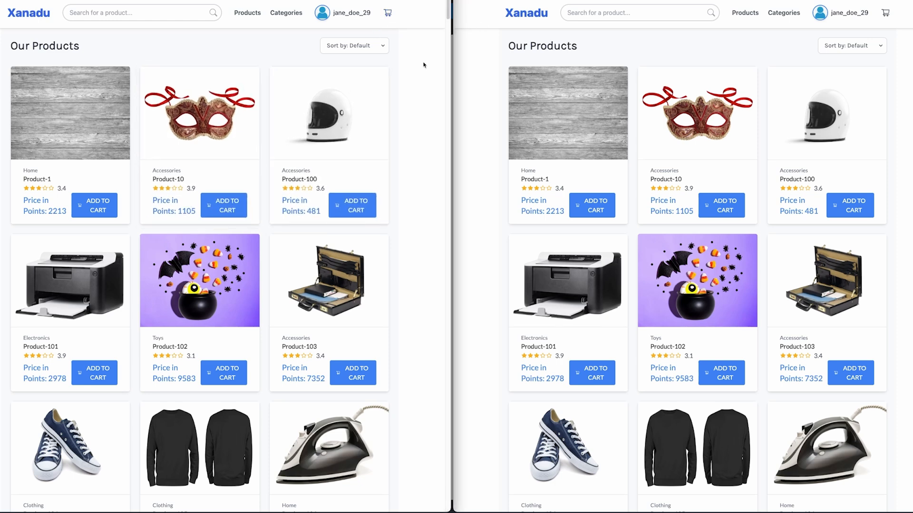
pyautogui.moveTo(416, 73)
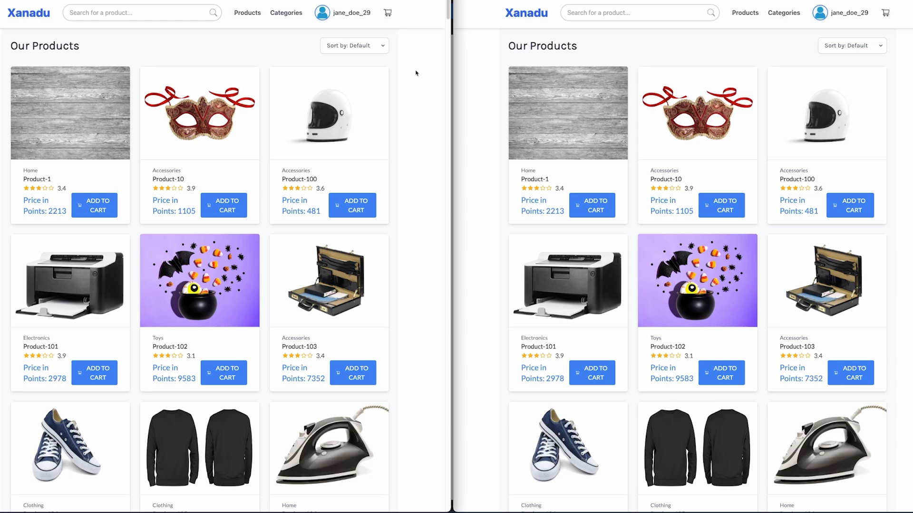
pyautogui.moveTo(321, 126)
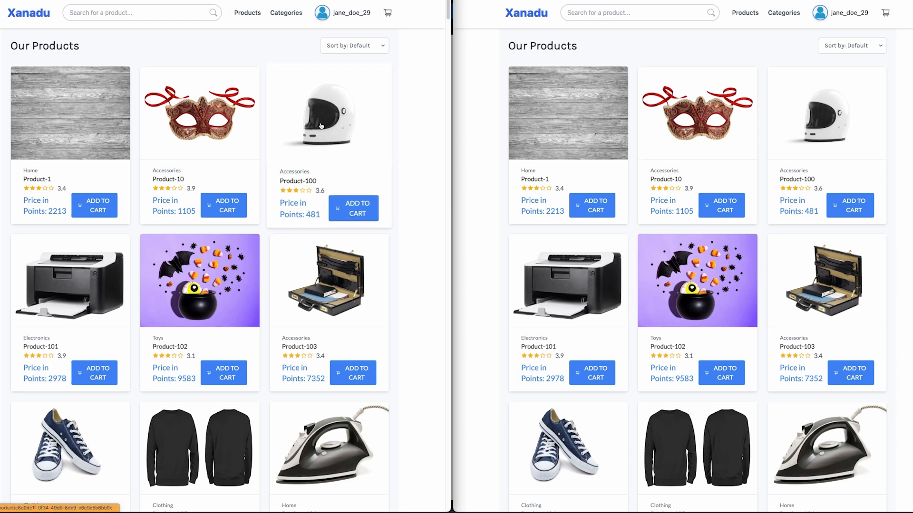
# Add the Product-100 helmet once and the Product-101 printer twice to the left window's cart
pyautogui.click(322, 121)
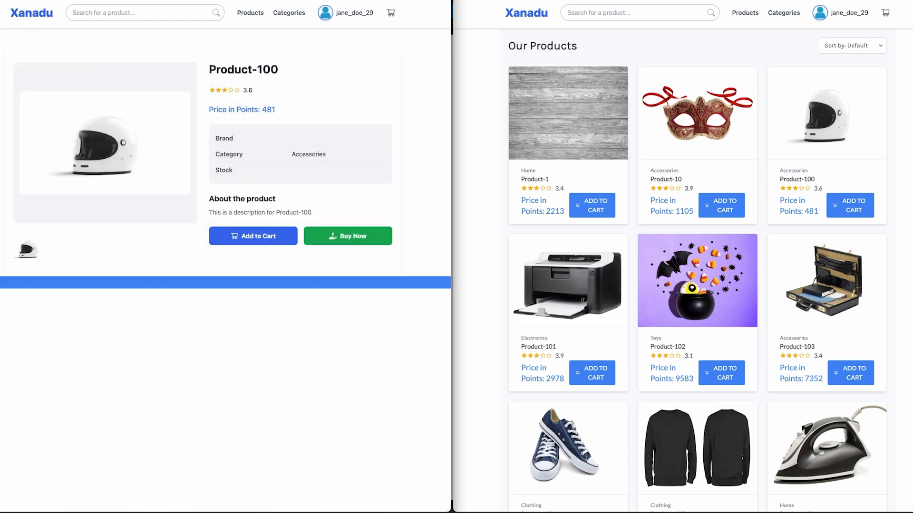
pyautogui.click(352, 208)
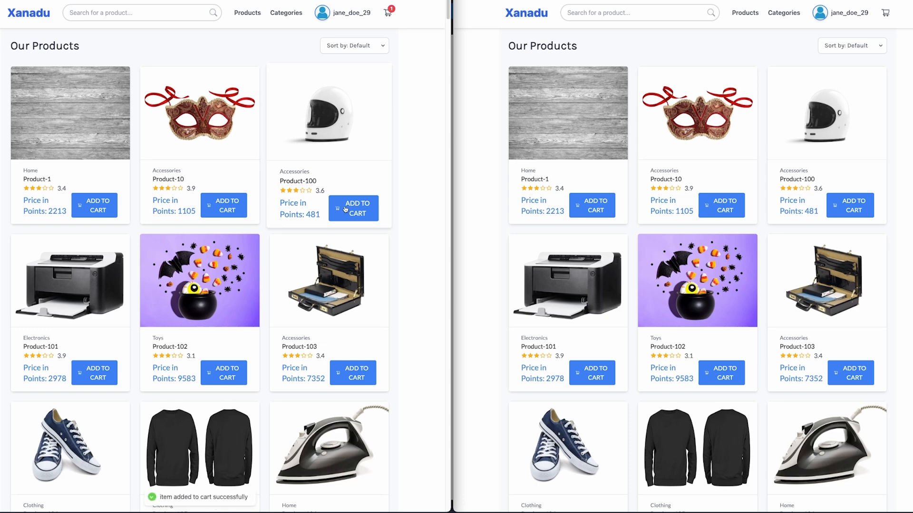
pyautogui.click(95, 374)
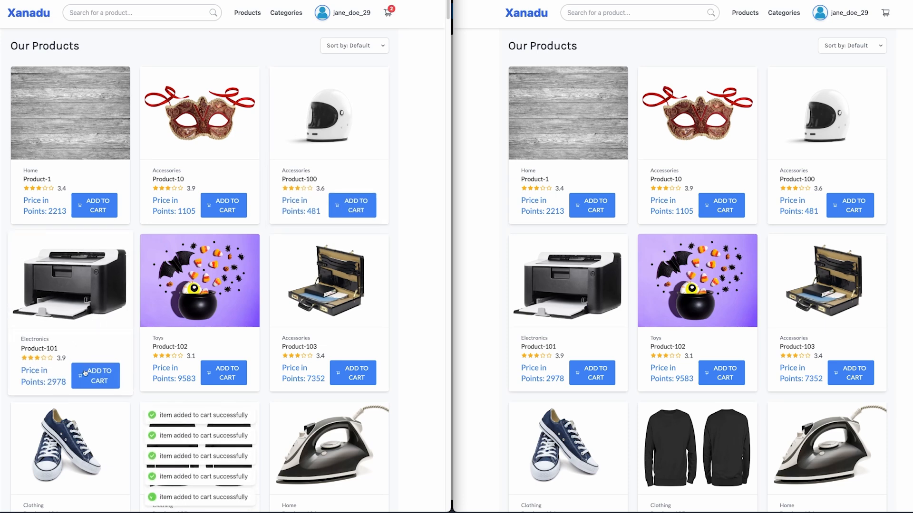
pyautogui.click(224, 375)
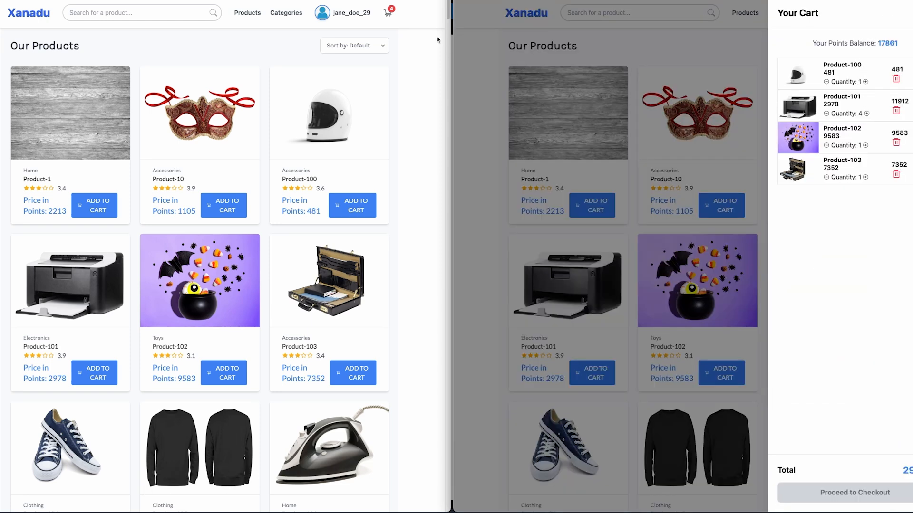
# Check the Xanadu cart panel, then delete Product-101 and Product-103 from the cart
pyautogui.click(388, 11)
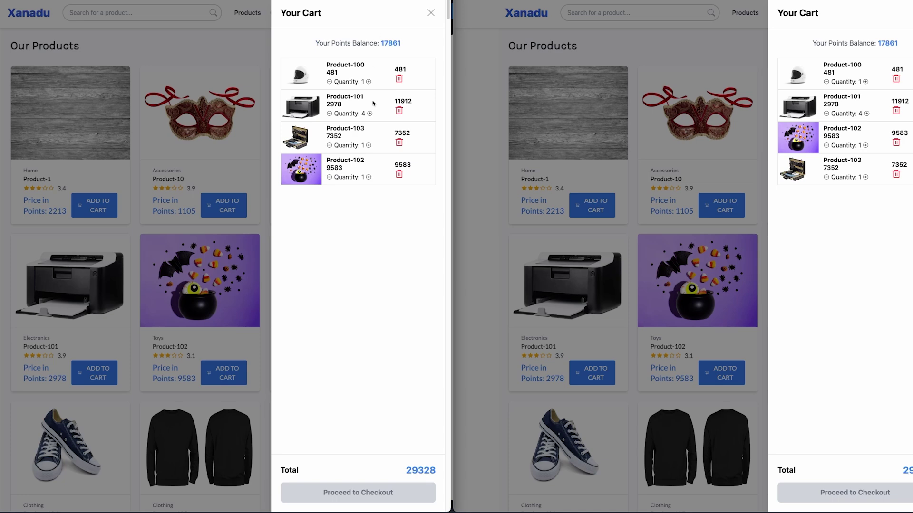
pyautogui.click(430, 13)
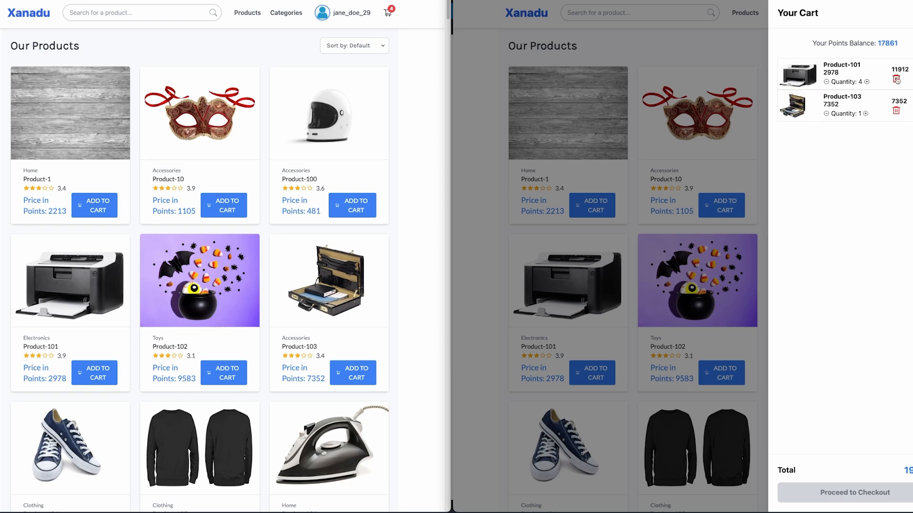
pyautogui.click(895, 80)
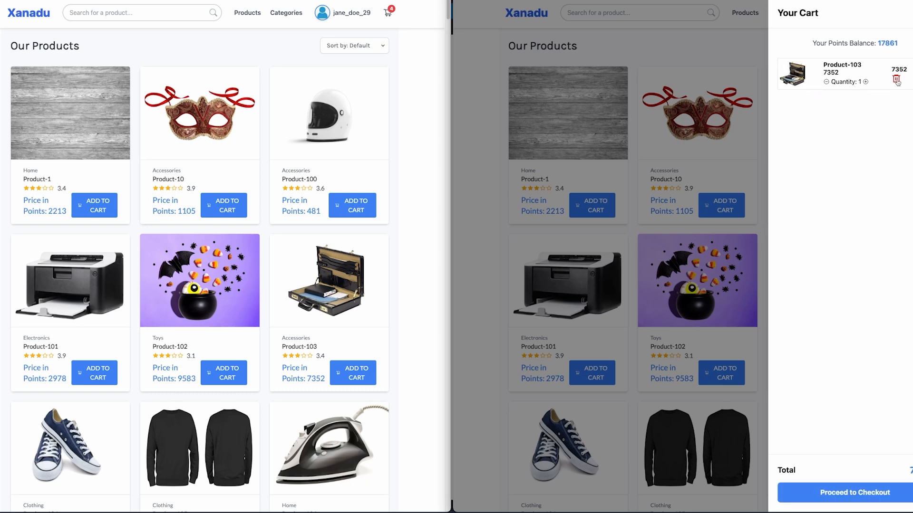
pyautogui.click(905, 79)
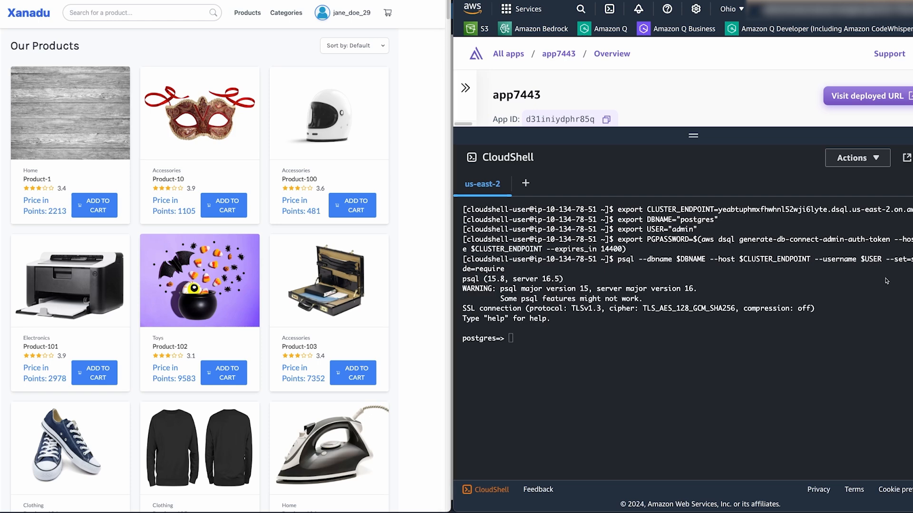
# List the xpoints schema tables with \dt, then query customers matching email 'jane_doe_29'
pyautogui.write('\\dt xpoints.*')
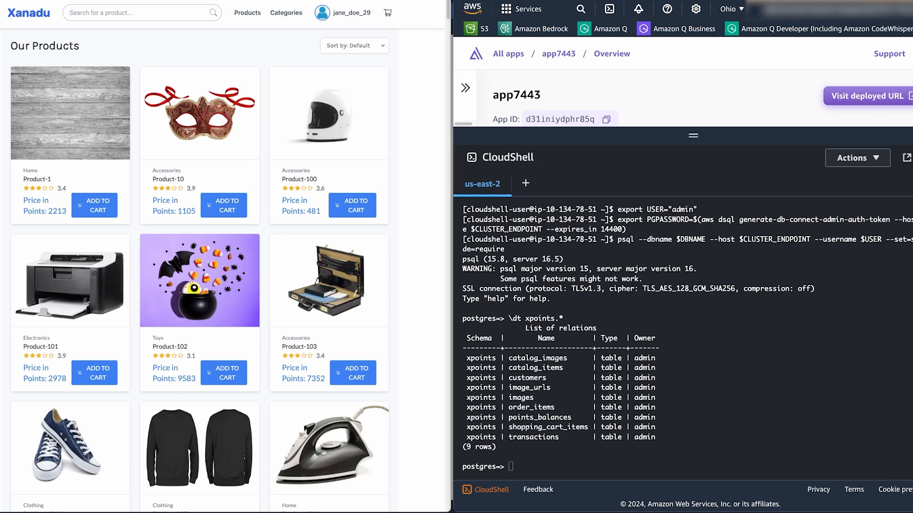
pyautogui.moveTo(621, 389)
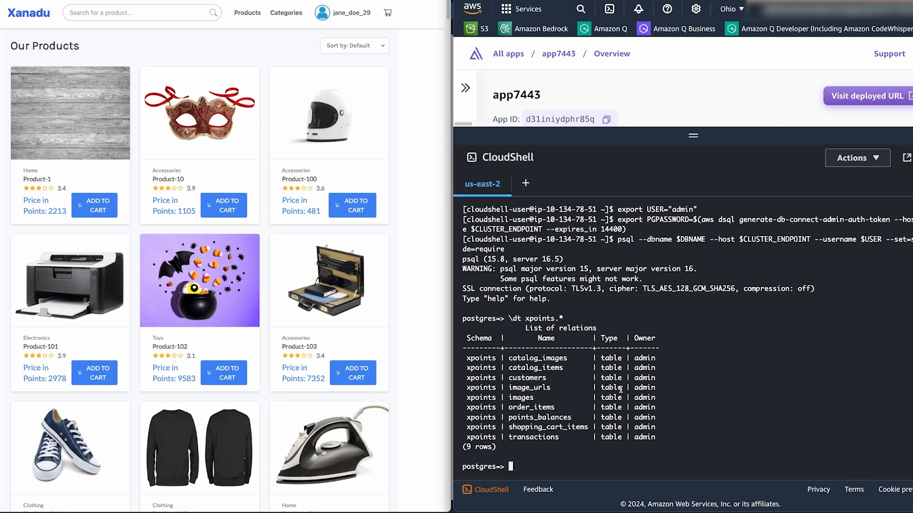
pyautogui.write("select * from xpoints.customers where email like '%jane_doe_29%';")
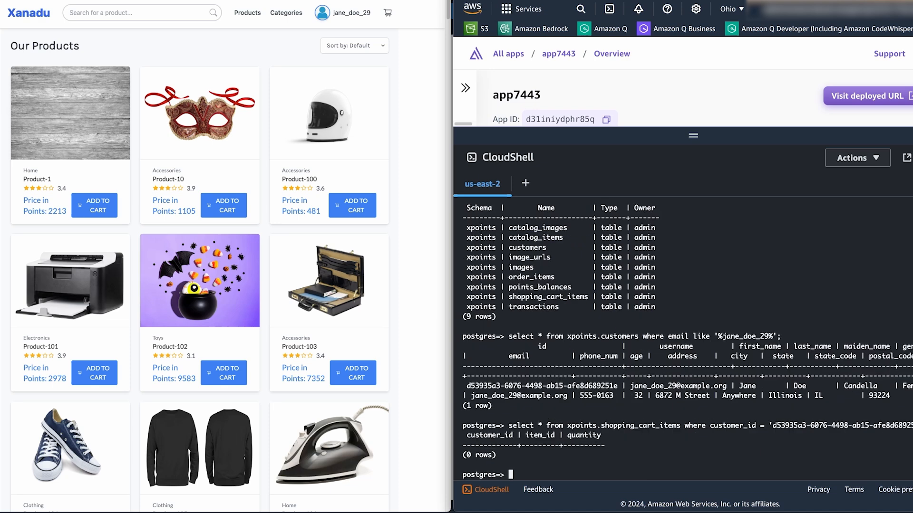
# Quit the psql session with \q to return to the bash prompt
pyautogui.write('\\q')
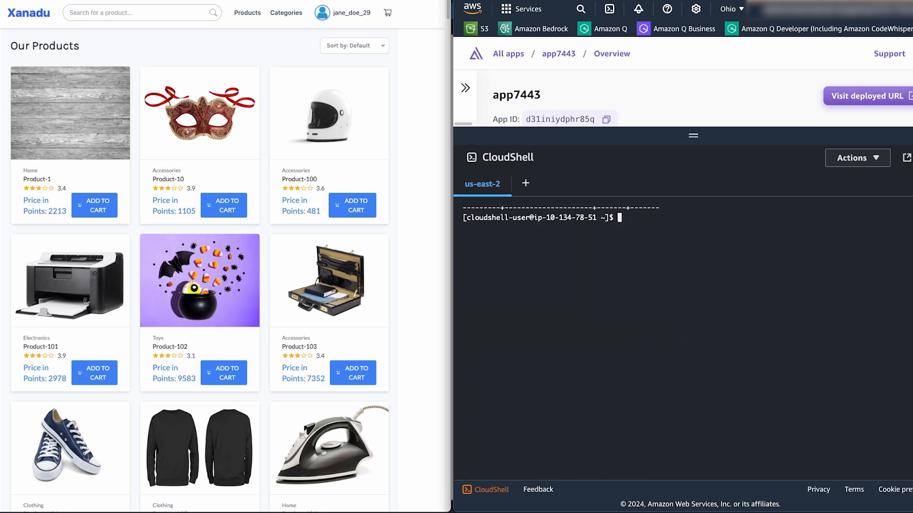
# Write watch_cart.sh in vi with a bash shebang and a psql shopping-cart query
pyautogui.write('vi wat')
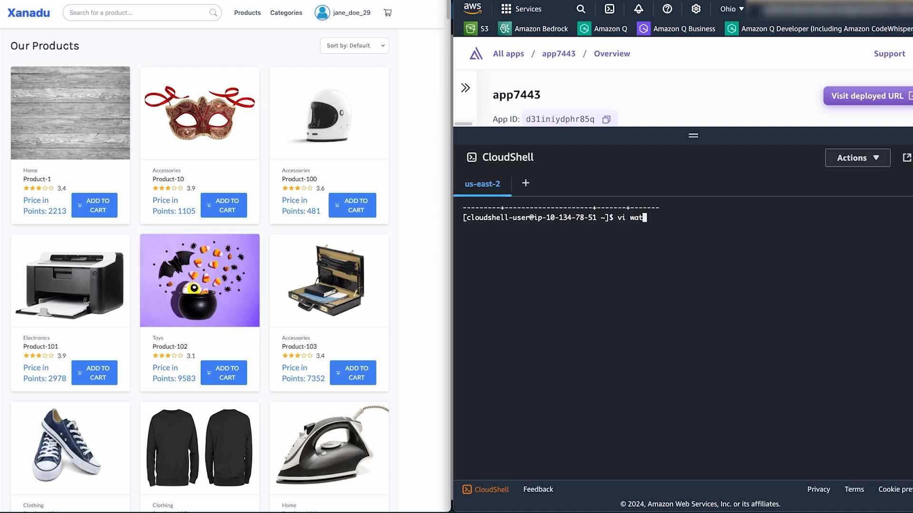
pyautogui.write('ch_cart.sh')
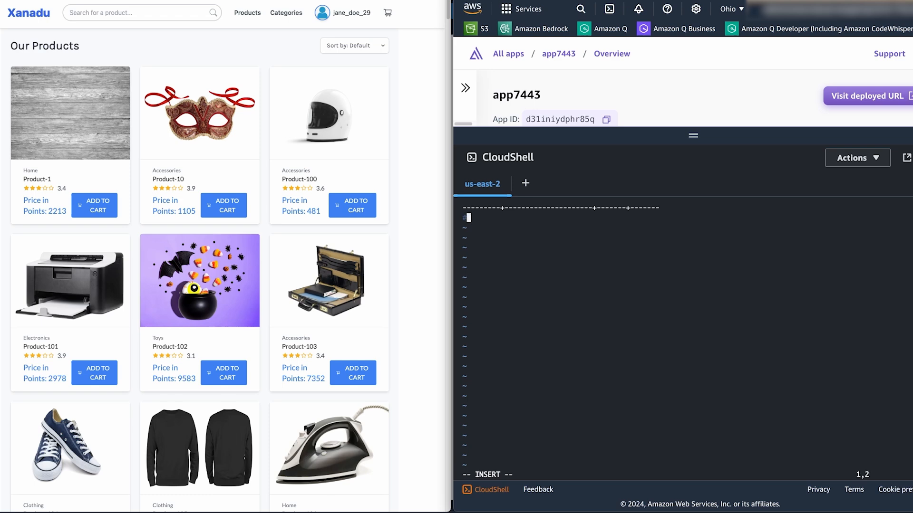
pyautogui.write('#/bin/bash')
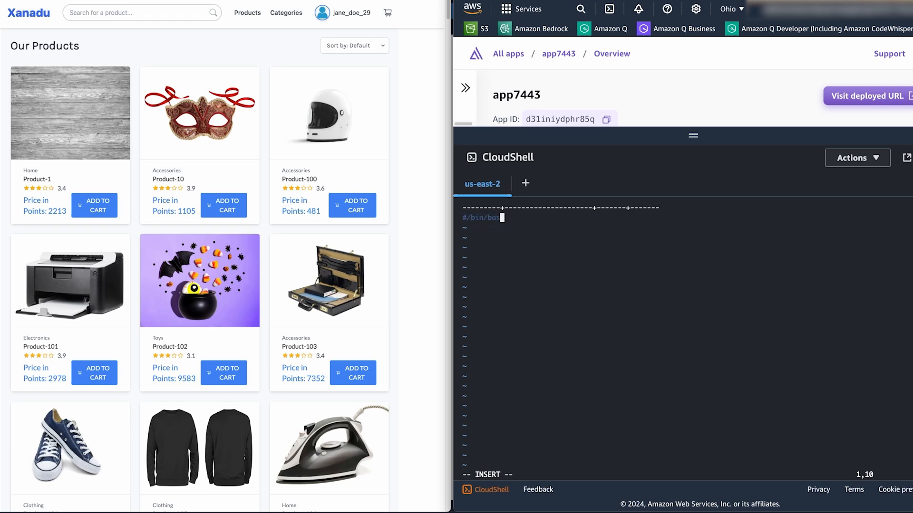
pyautogui.press('Enter')
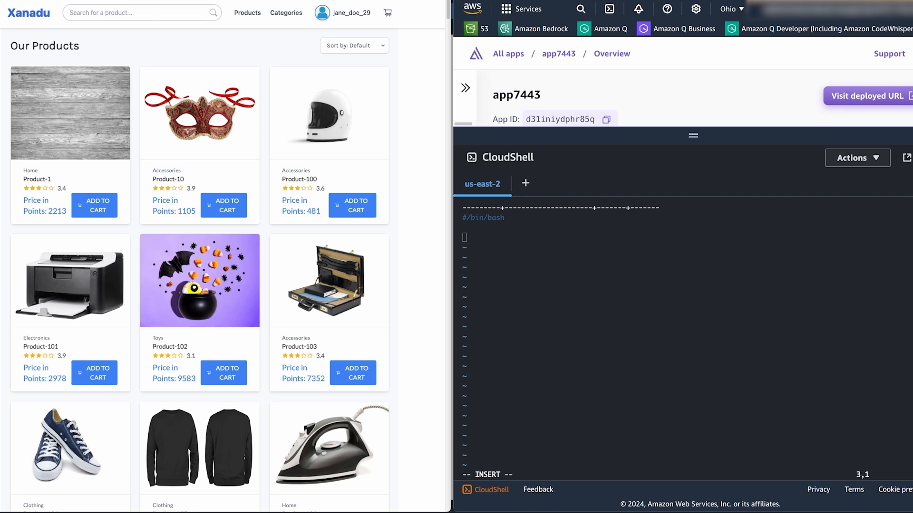
pyautogui.write('psql --dbname $DBNAME --host $CLUSTER_ENDPOINT --username $USER --set=sslmode=require -c "select * from shopping_cart_items where customer_id = \'d53935a3-6076-4498-ab15-afe8d689251e\'"')
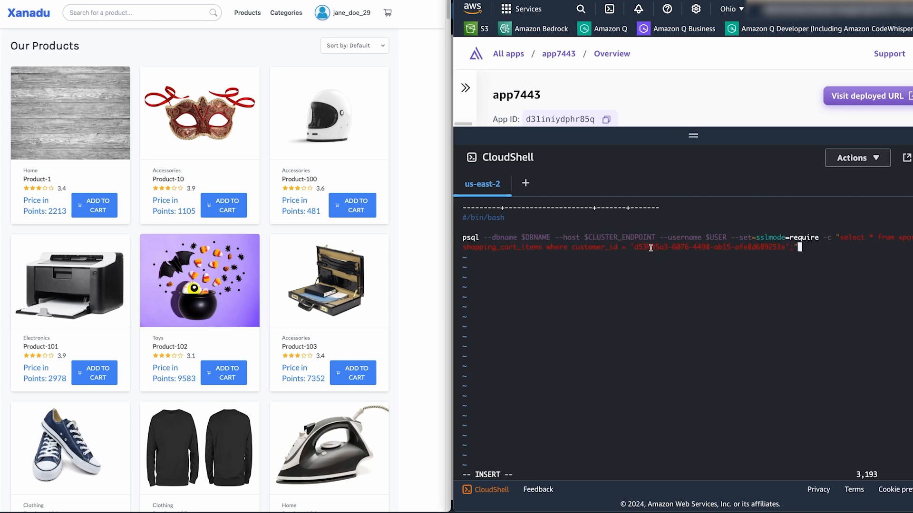
pyautogui.write(':')
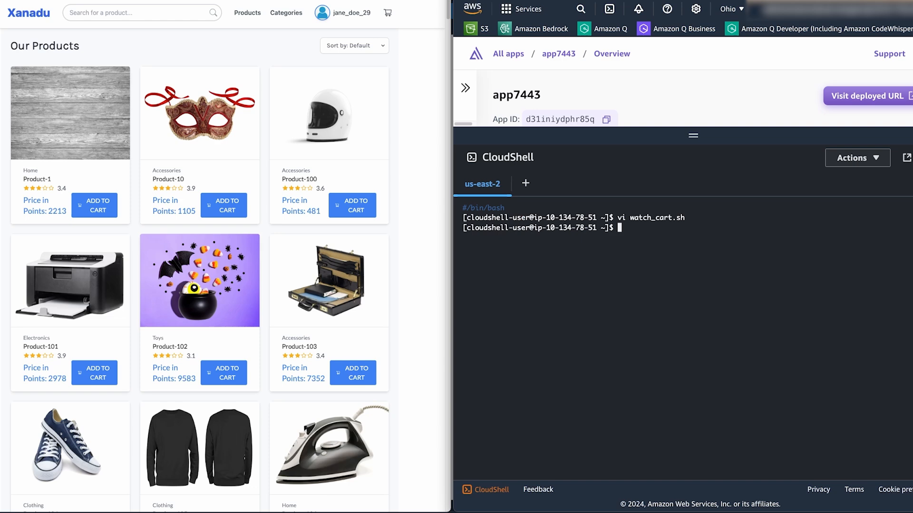
pyautogui.write('chmo +x wa')
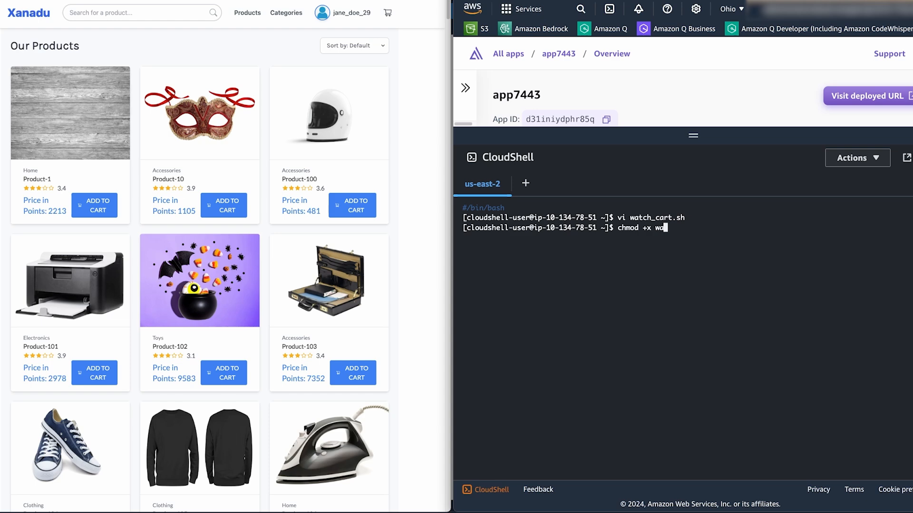
# Make watch_cart.sh executable and run it once as a test
pyautogui.press('Enter')
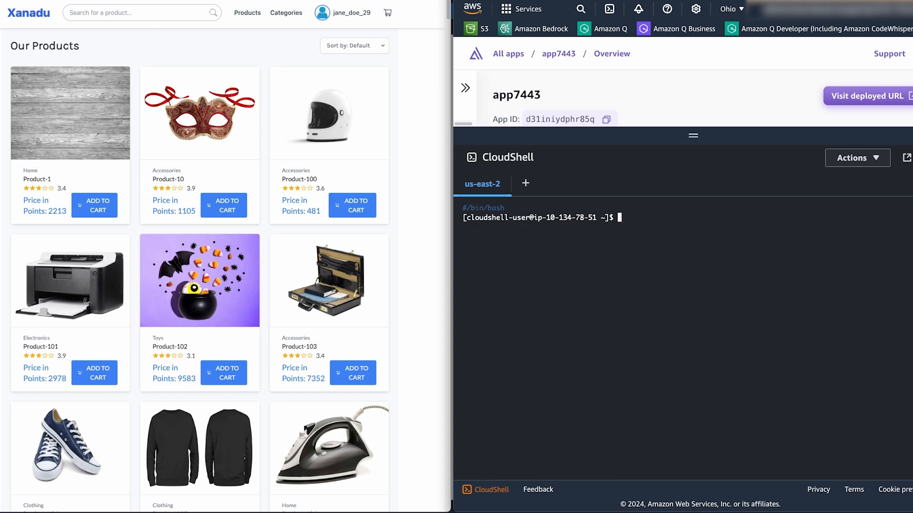
pyautogui.write('./watch_cart.sh')
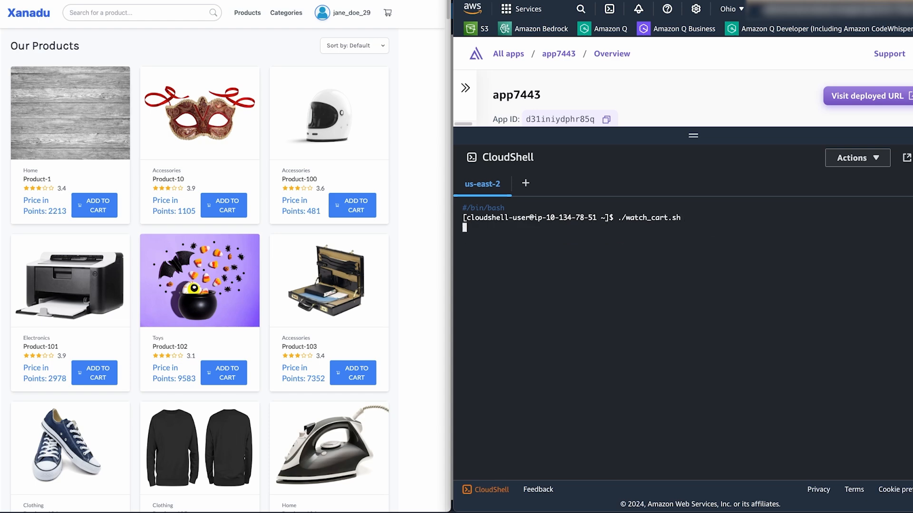
pyautogui.press('Enter')
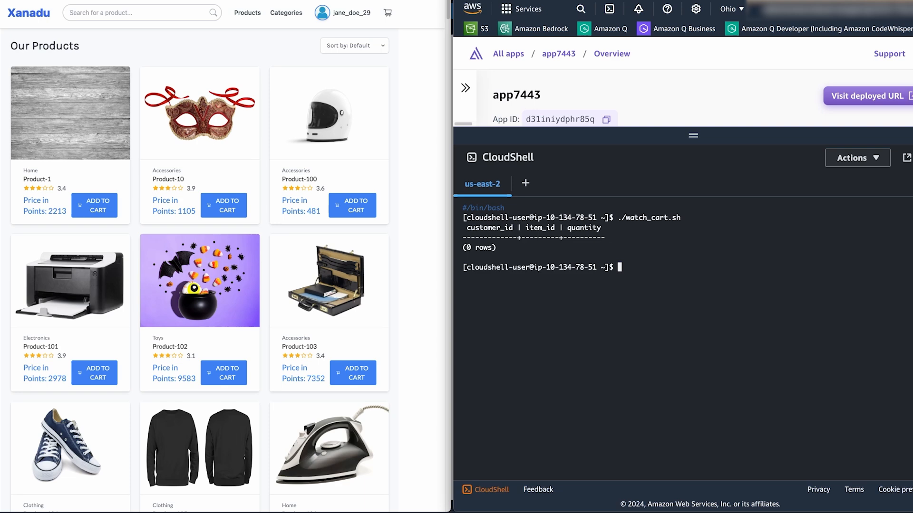
# Run ./watch_cart.sh under watch to refresh the cart query every second
pyautogui.write('watch -n1')
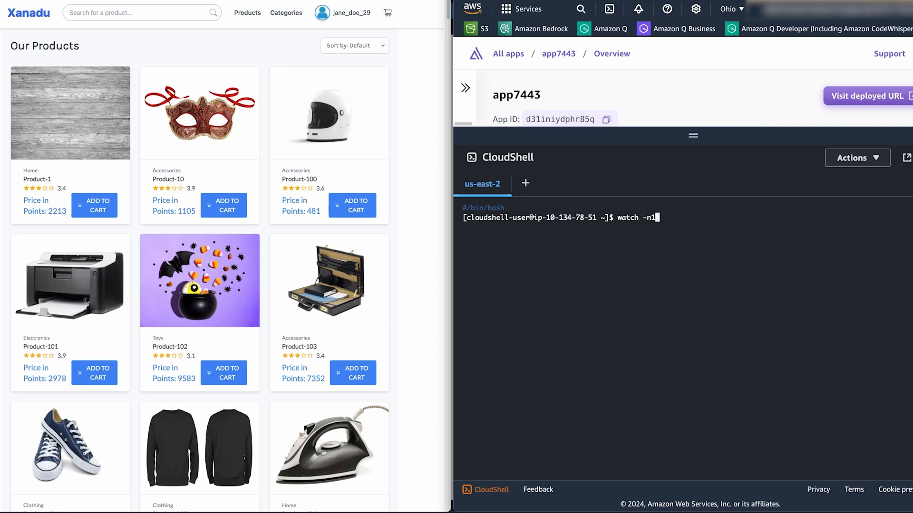
pyautogui.write('./watch_cart.sh')
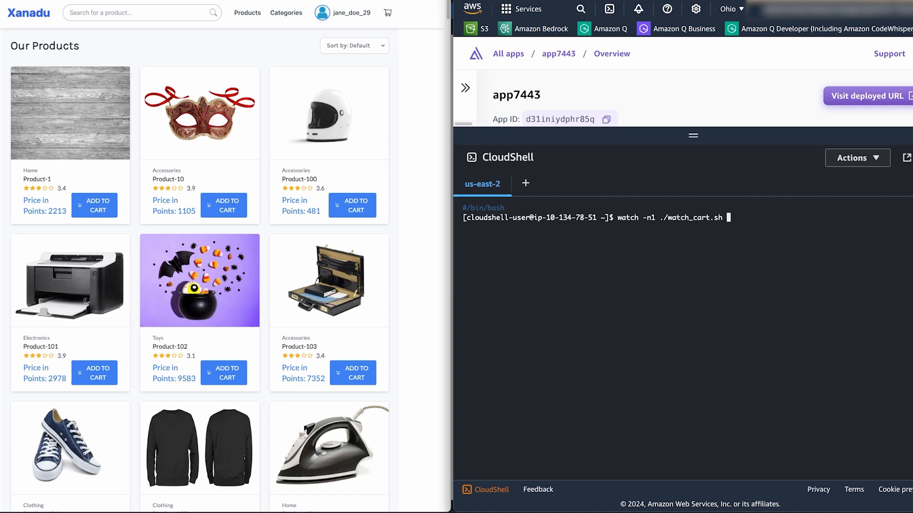
pyautogui.press('Enter')
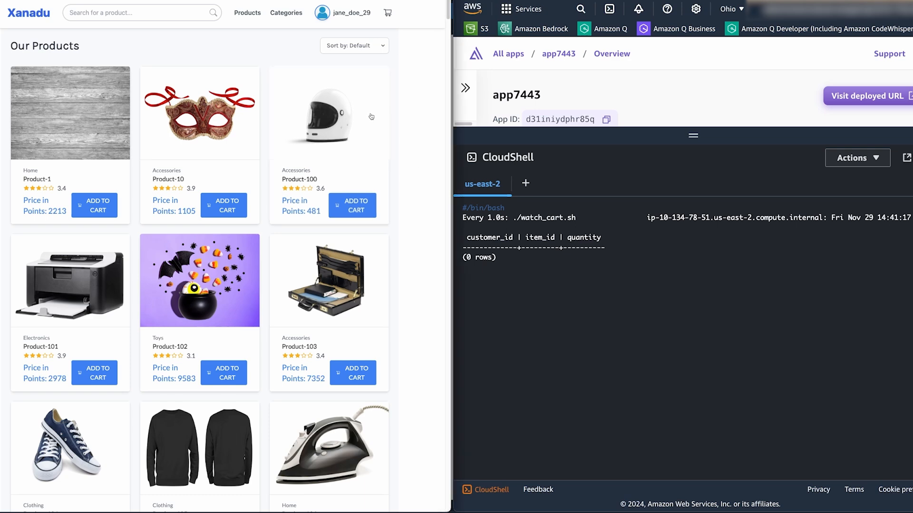
# Add Product-100, Product-101 and another product to the Xanadu cart
pyautogui.click(223, 373)
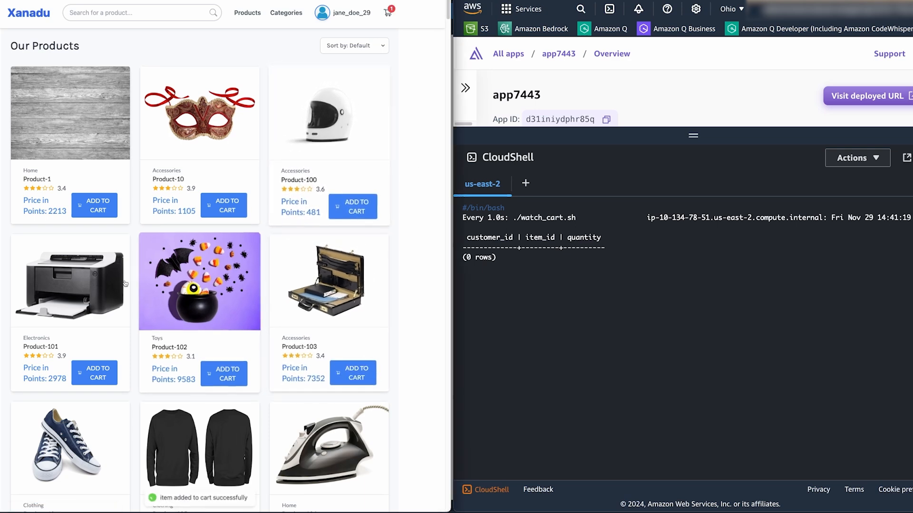
pyautogui.click(94, 369)
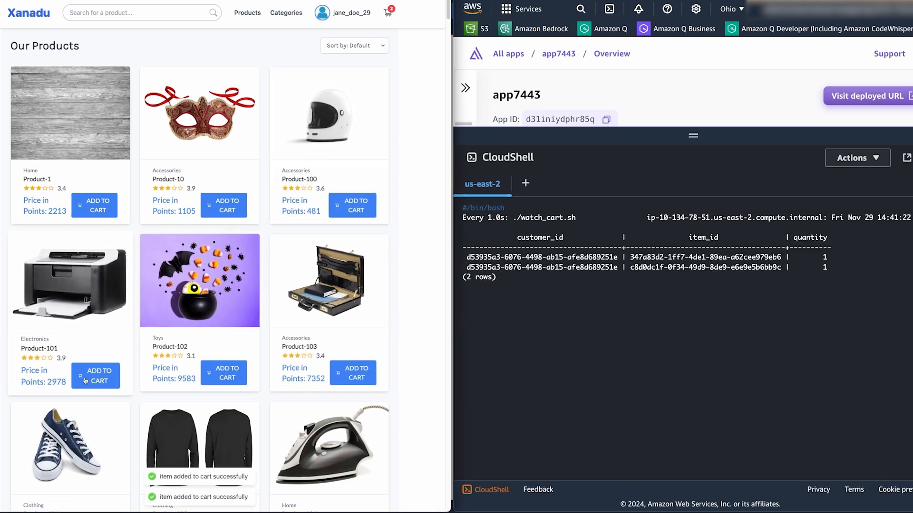
pyautogui.click(352, 376)
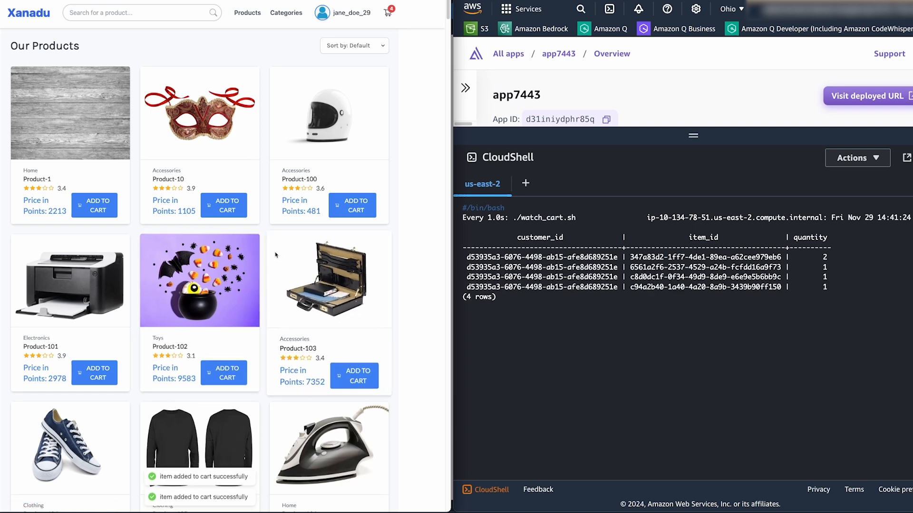
# Empty the shopping cart from the cart panel and close the panel
pyautogui.click(388, 11)
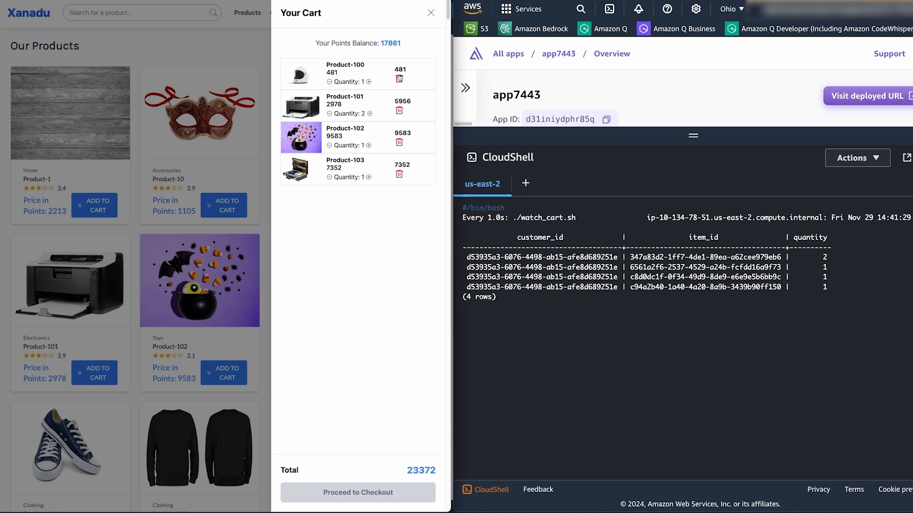
pyautogui.click(398, 79)
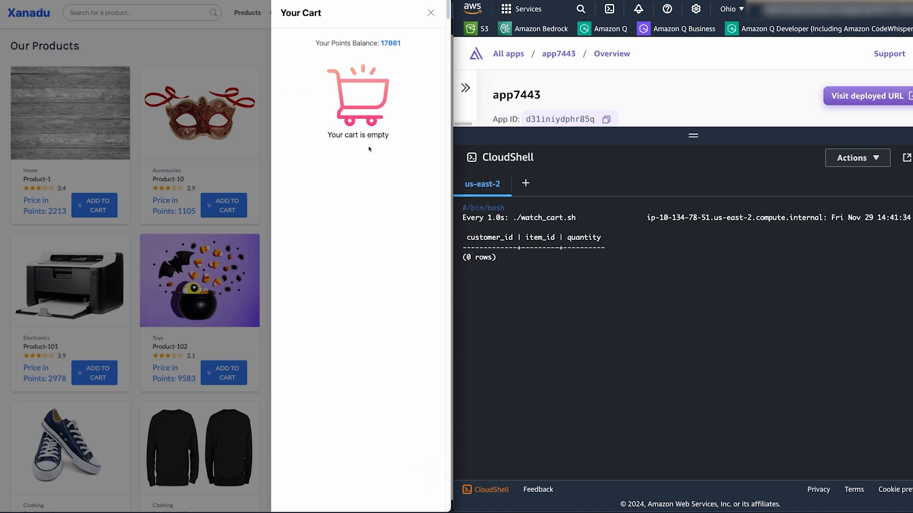
pyautogui.click(430, 13)
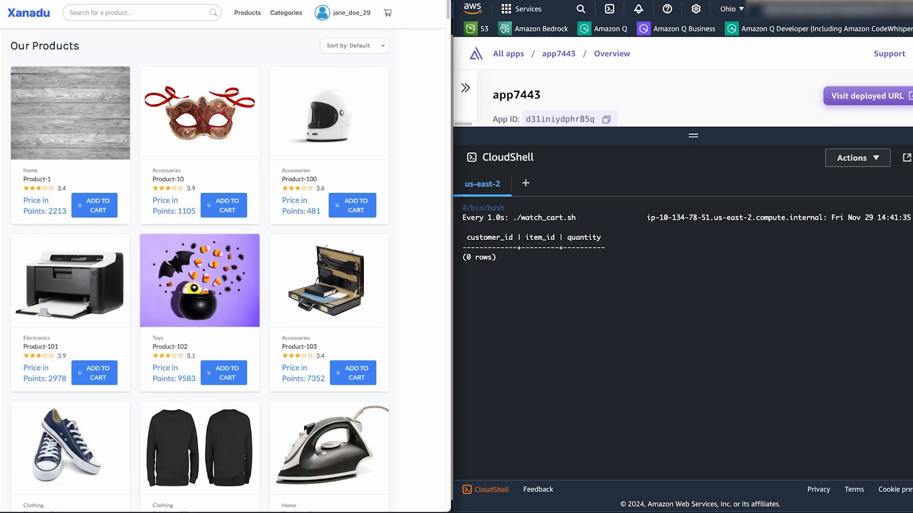